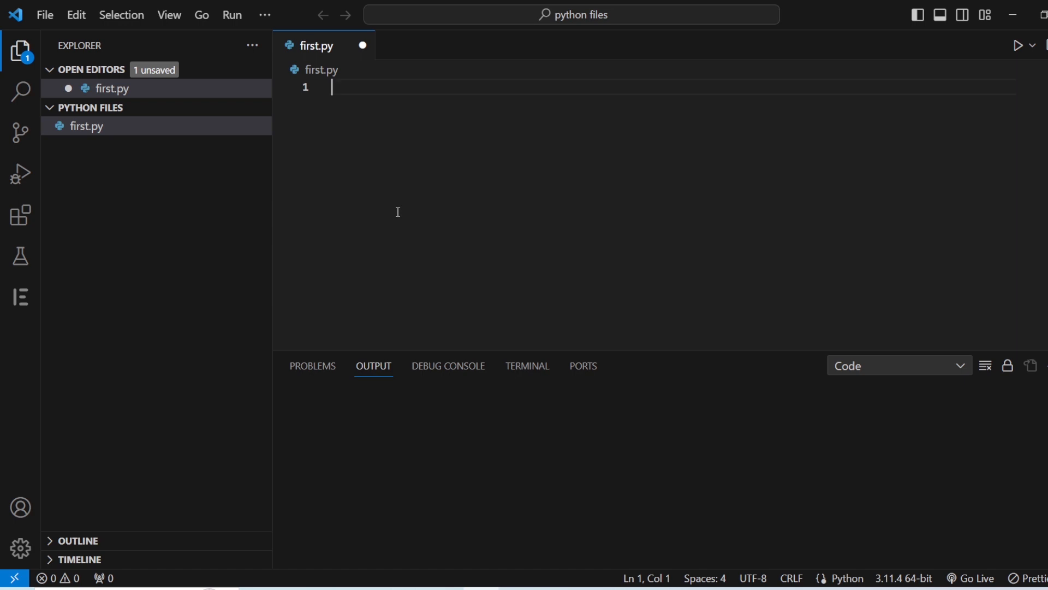
Assign the string "beyond" to s on the first line of first.py
text(s=)
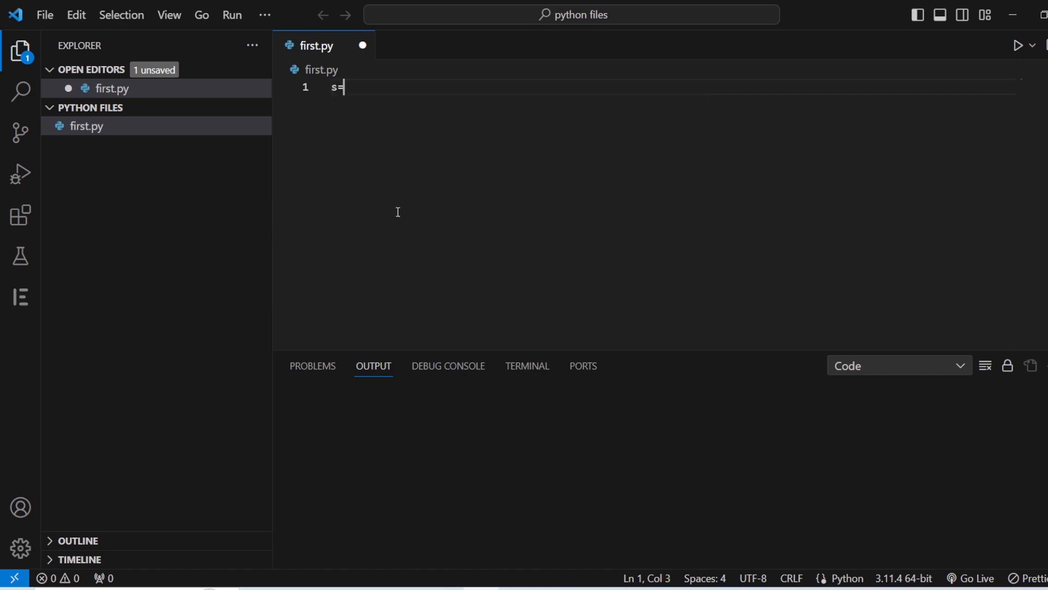
text(bey)
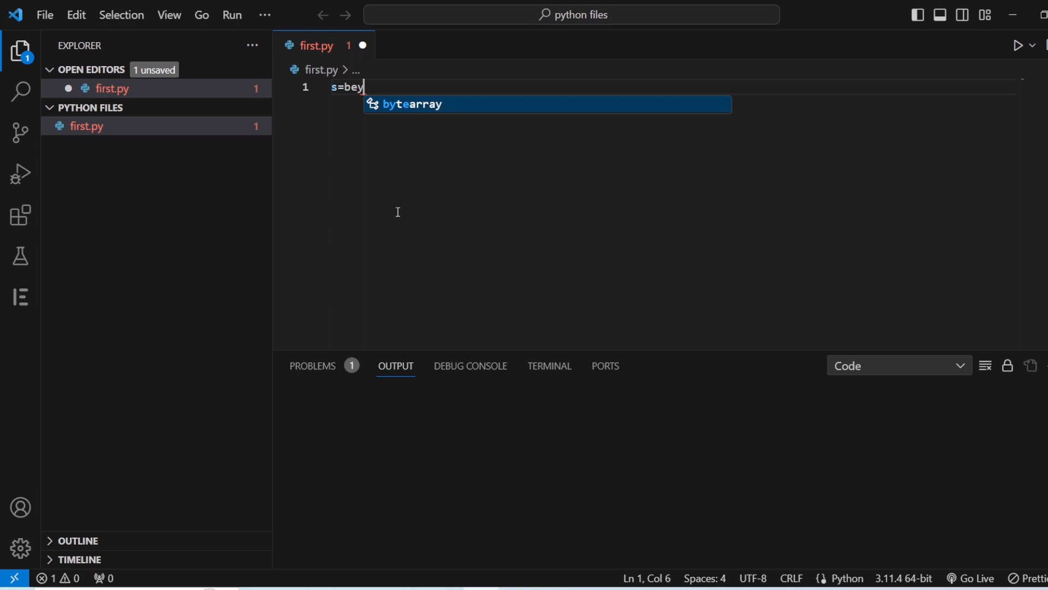
text(ond)
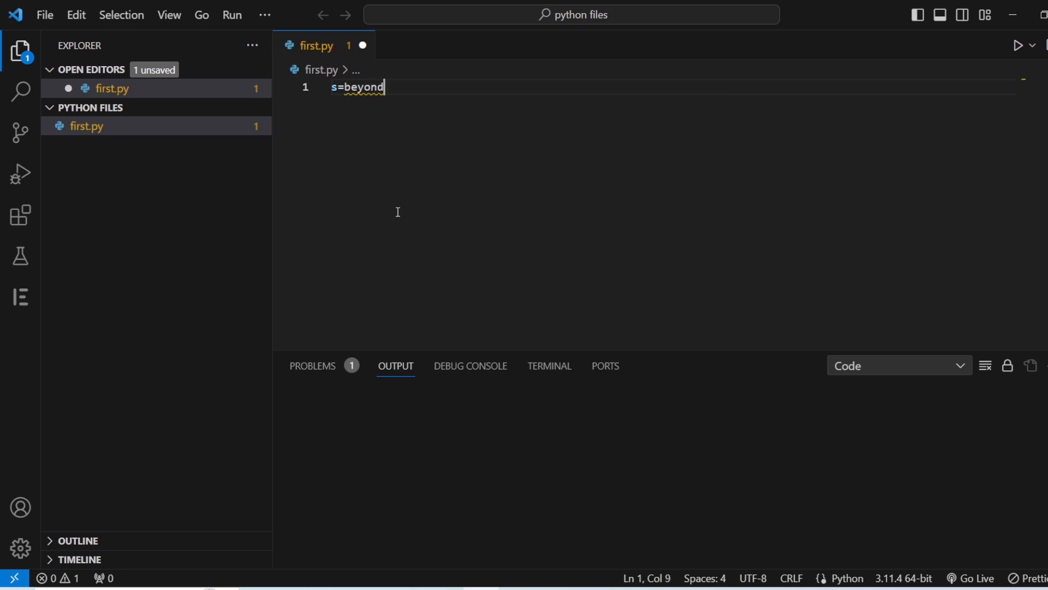
click(362, 87)
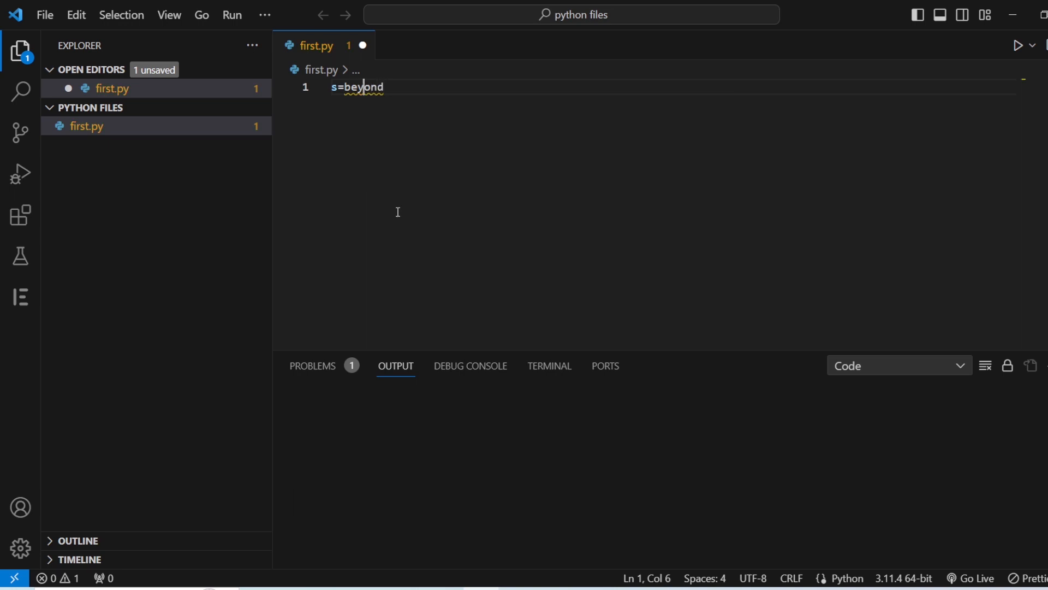
text(")
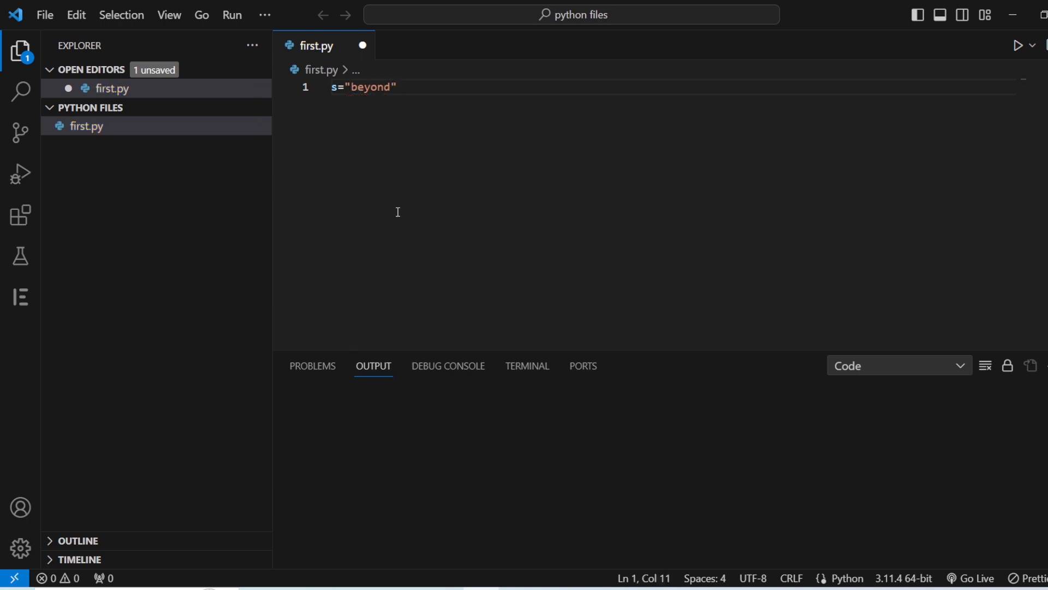
Print s[0] and run first.py so the output shows b
text(print()
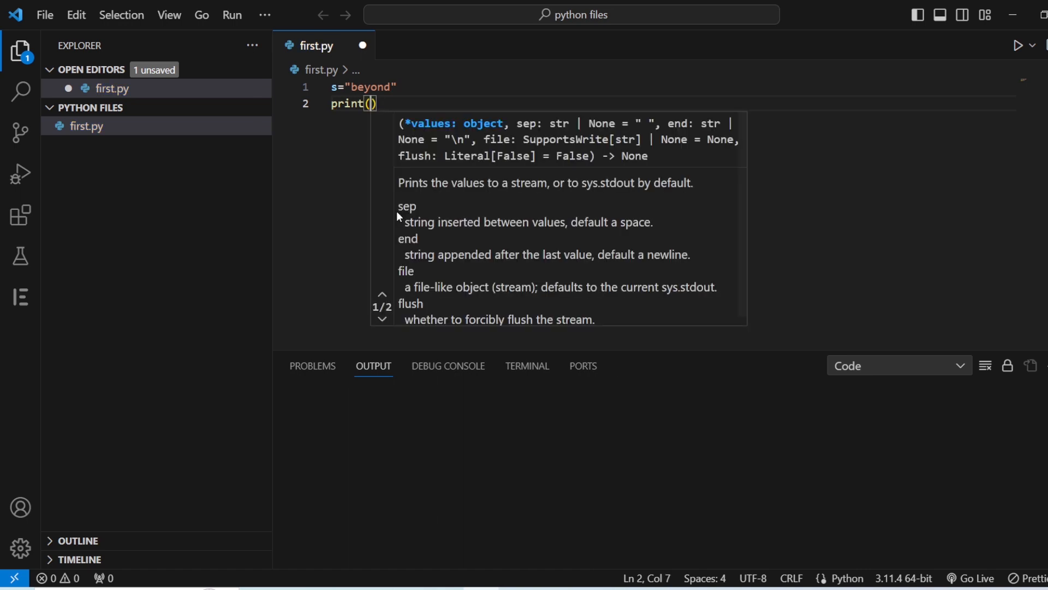
text(s[0)
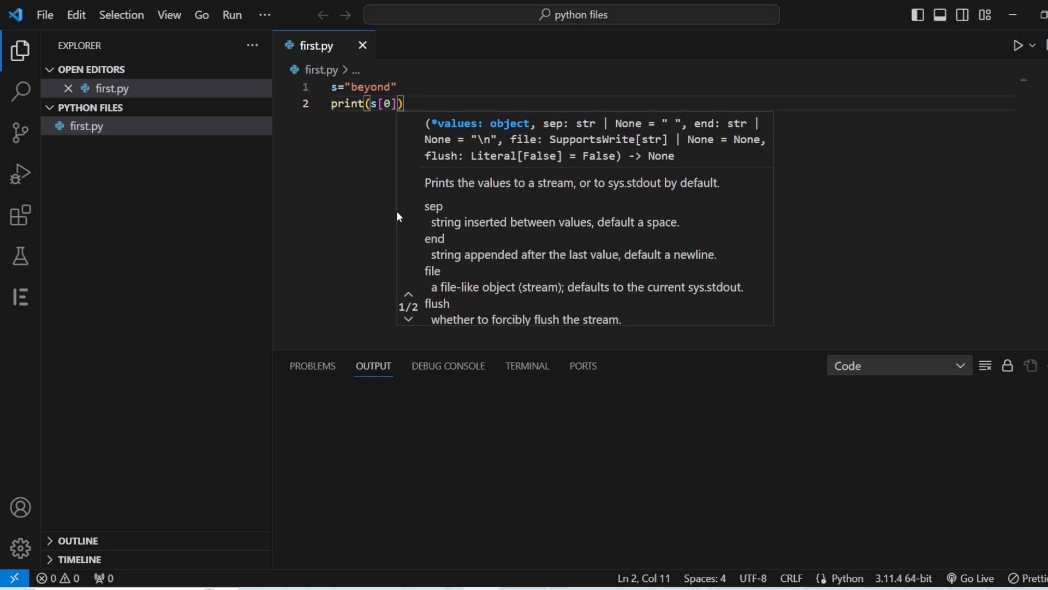
click(231, 14)
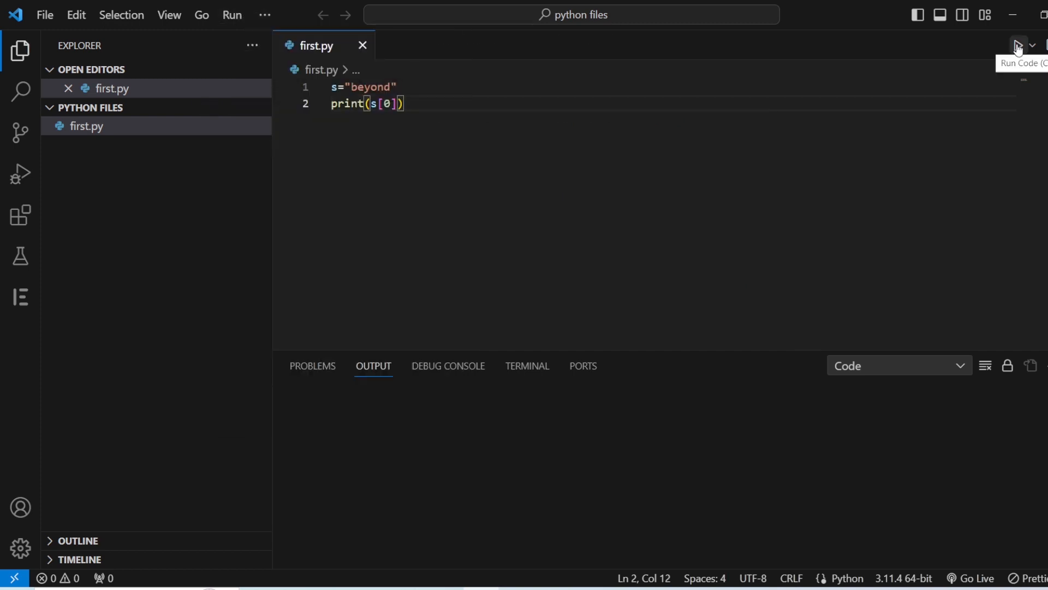
click(1016, 45)
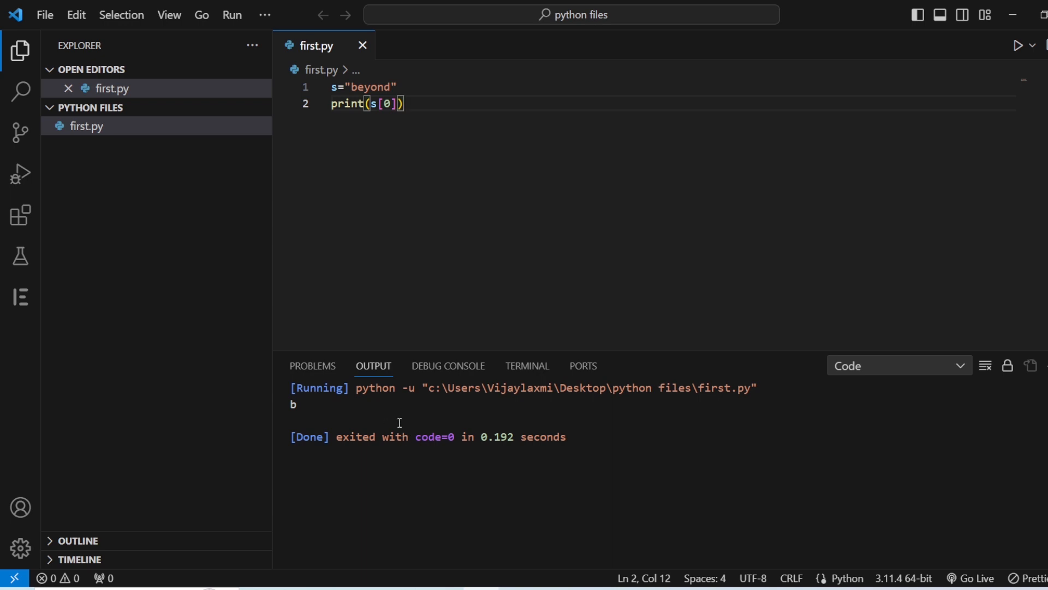
mouse_move(305, 390)
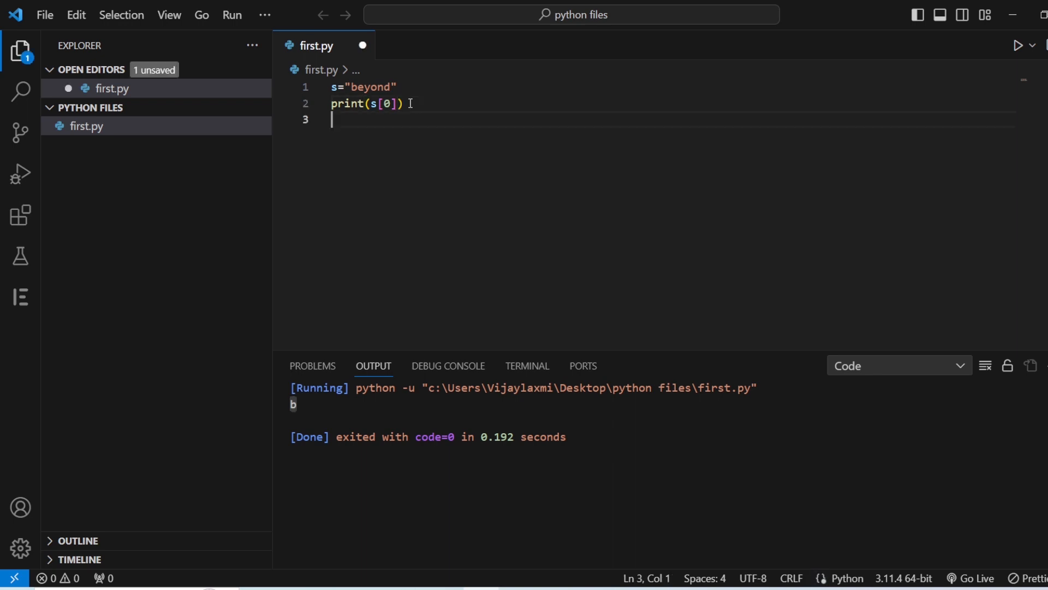
Print s[5] and run again so the output shows d
text(print(s[5)
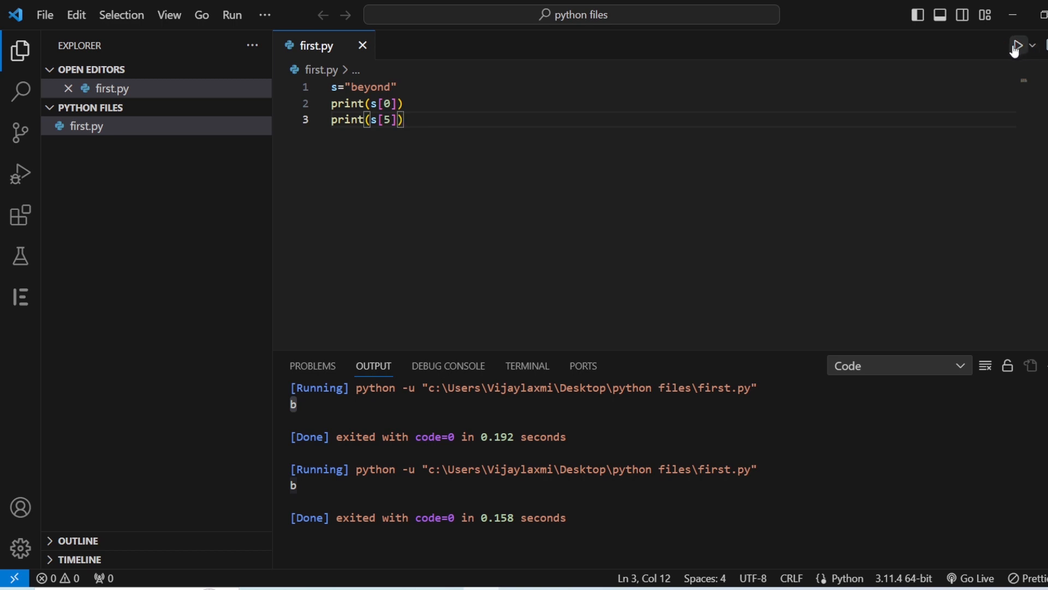
click(1017, 45)
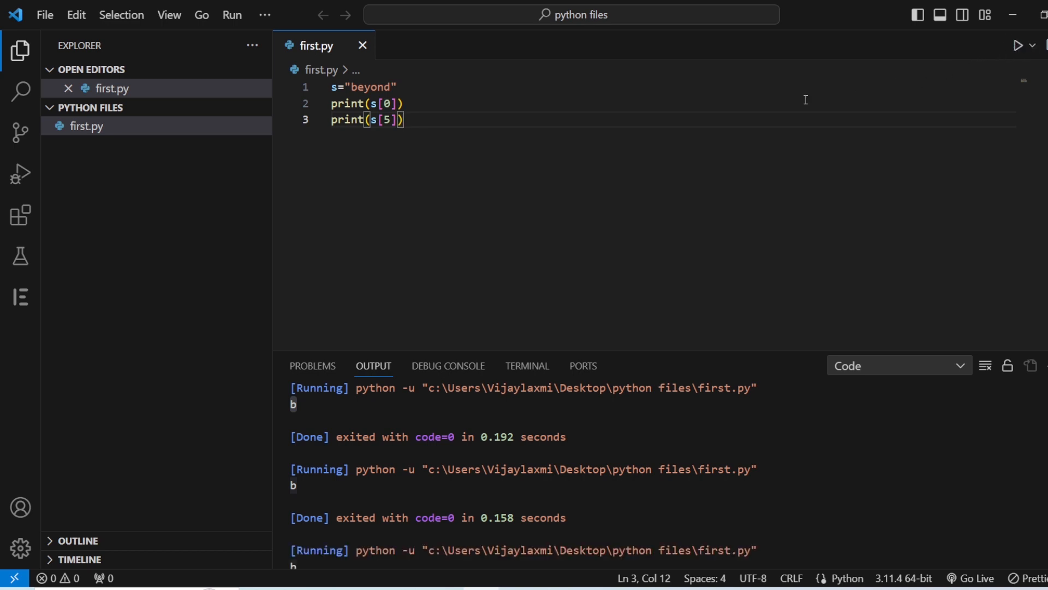
scroll(down, 3)
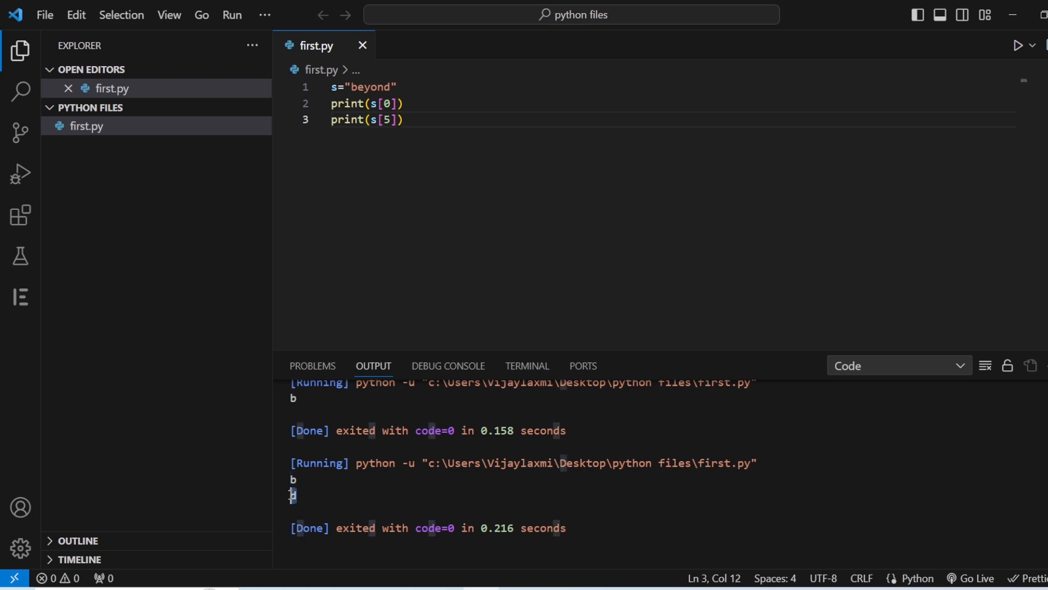
mouse_move(305, 496)
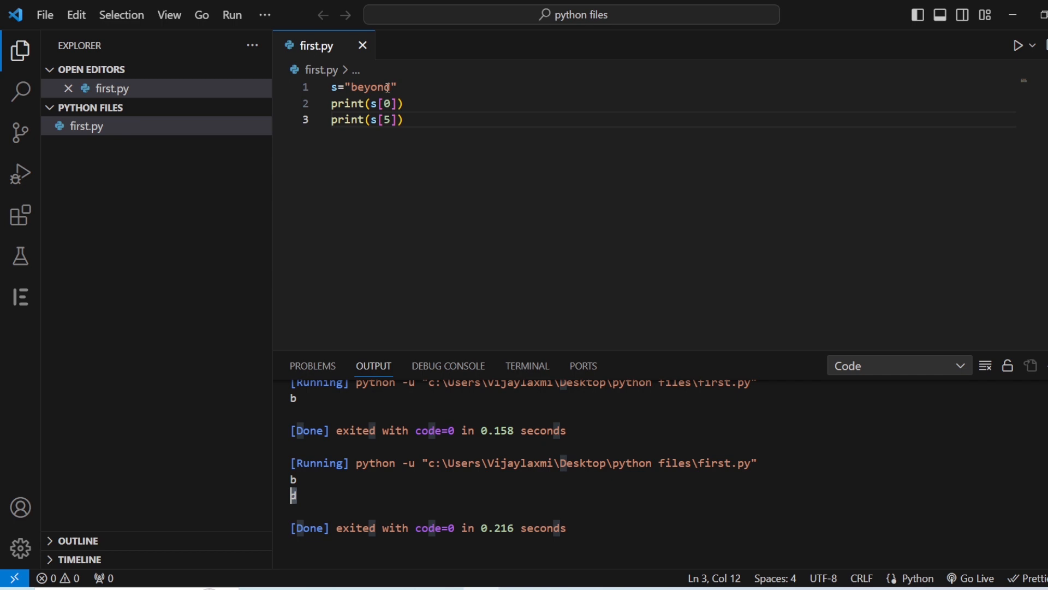
mouse_move(441, 168)
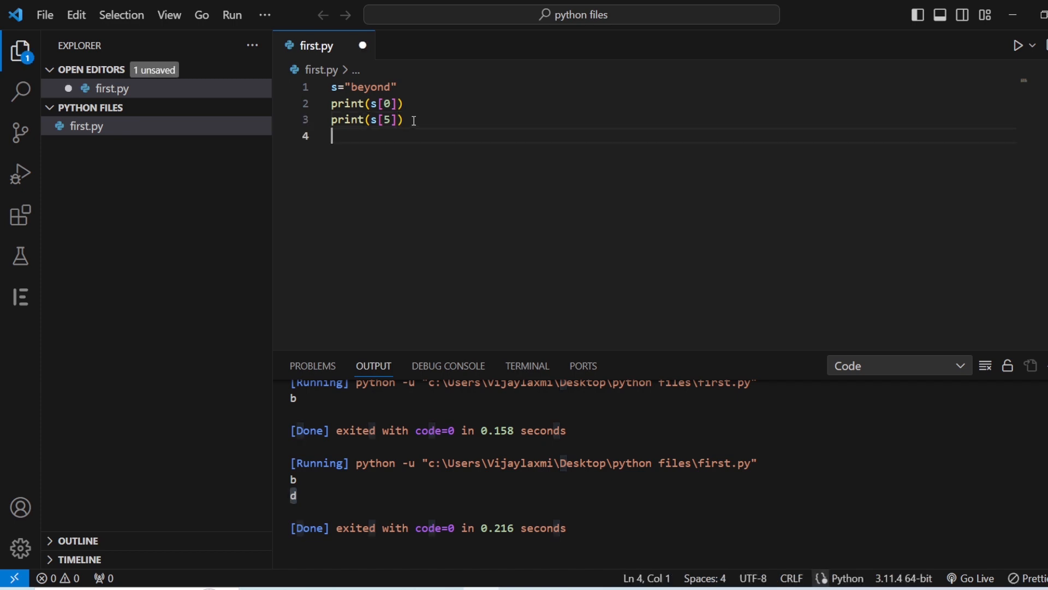
Add a fourth line print(s[-1]) for the last character of s
text(print)
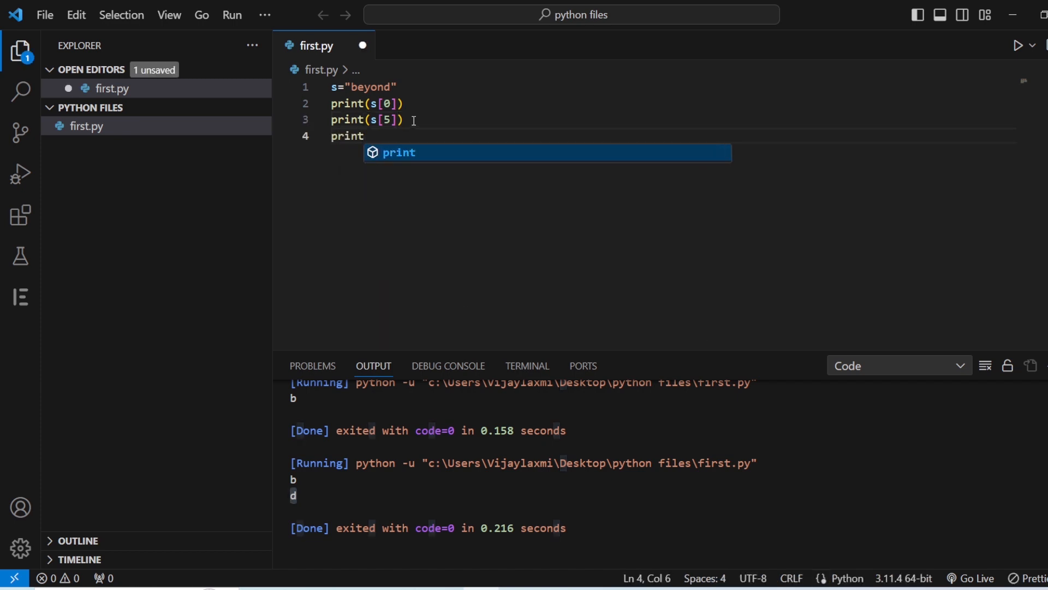
text((s[)
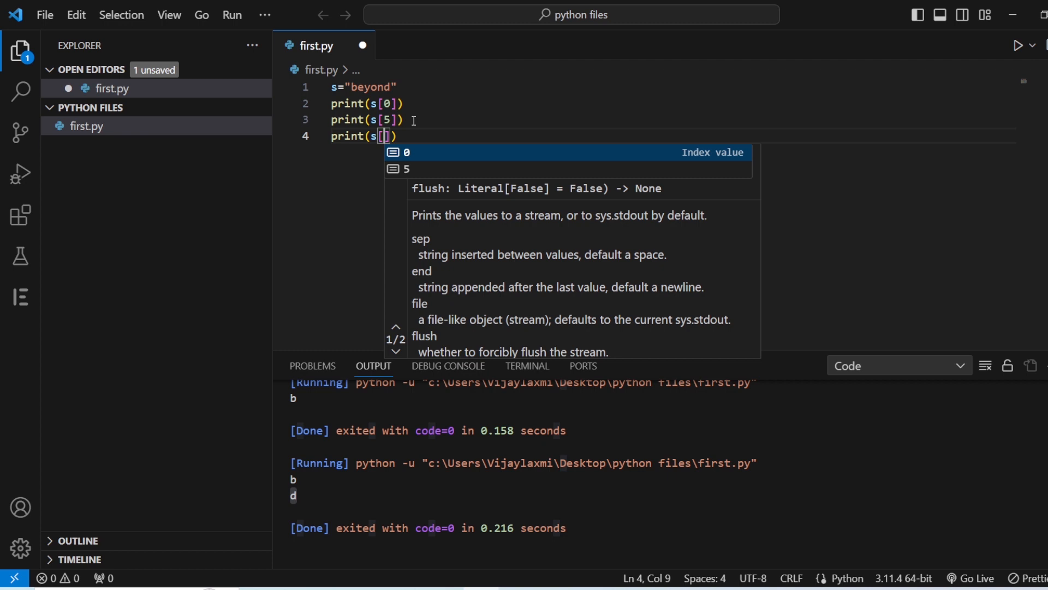
text(-1)
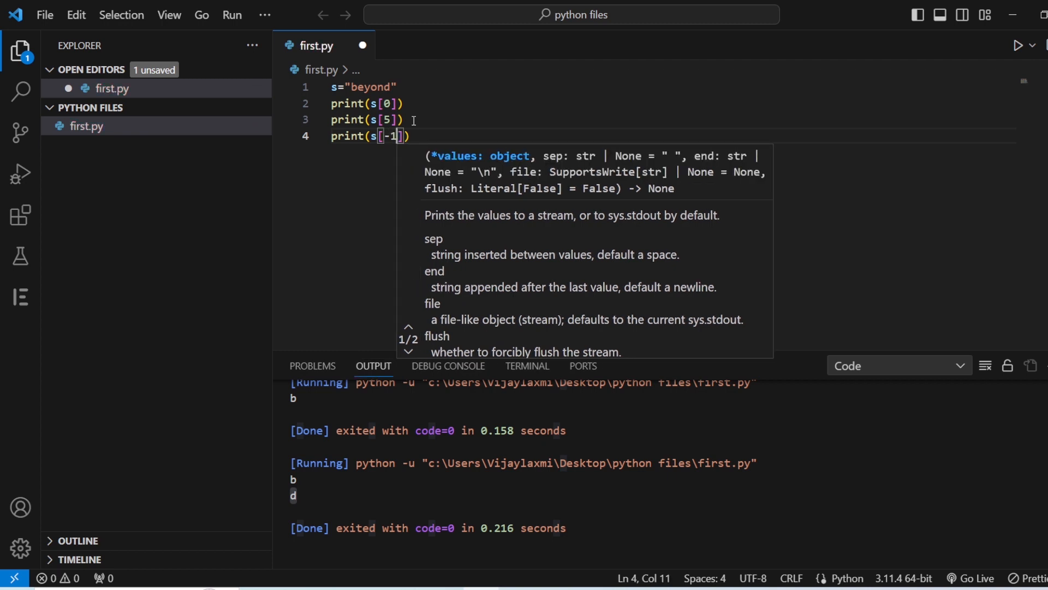
click(491, 104)
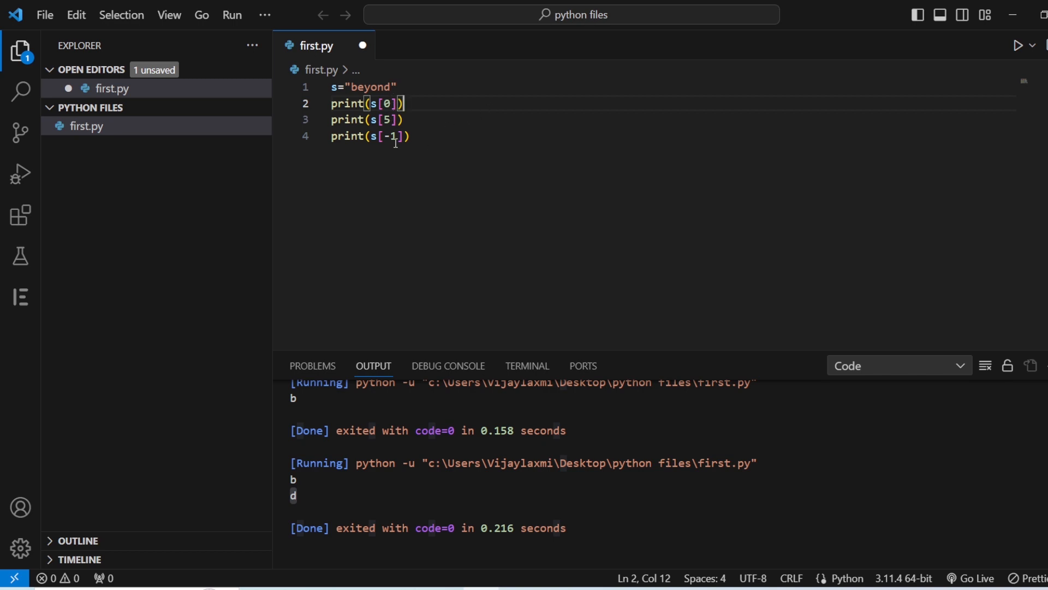
mouse_move(392, 147)
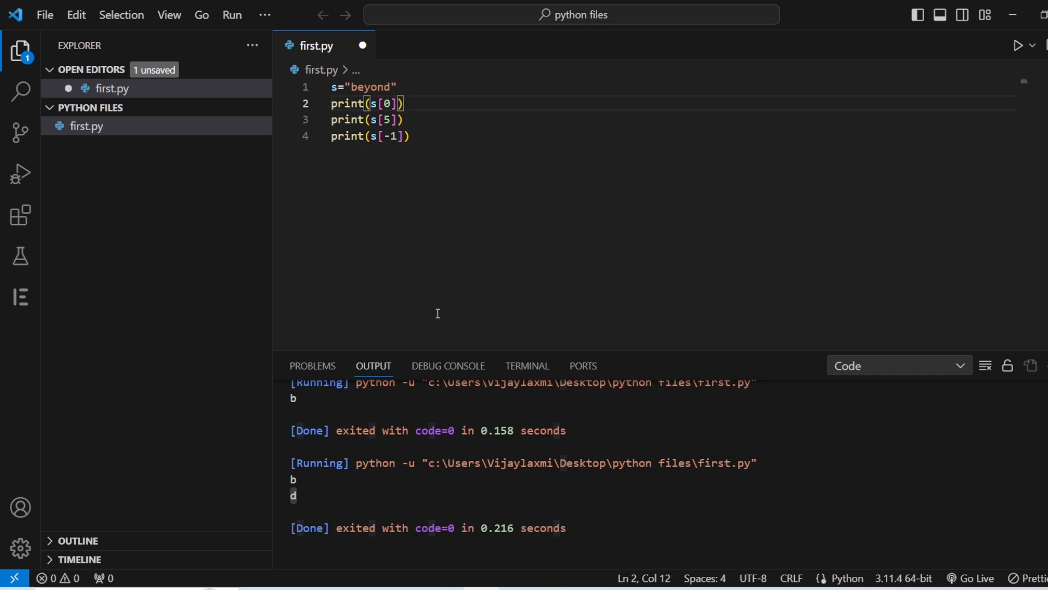
mouse_move(441, 588)
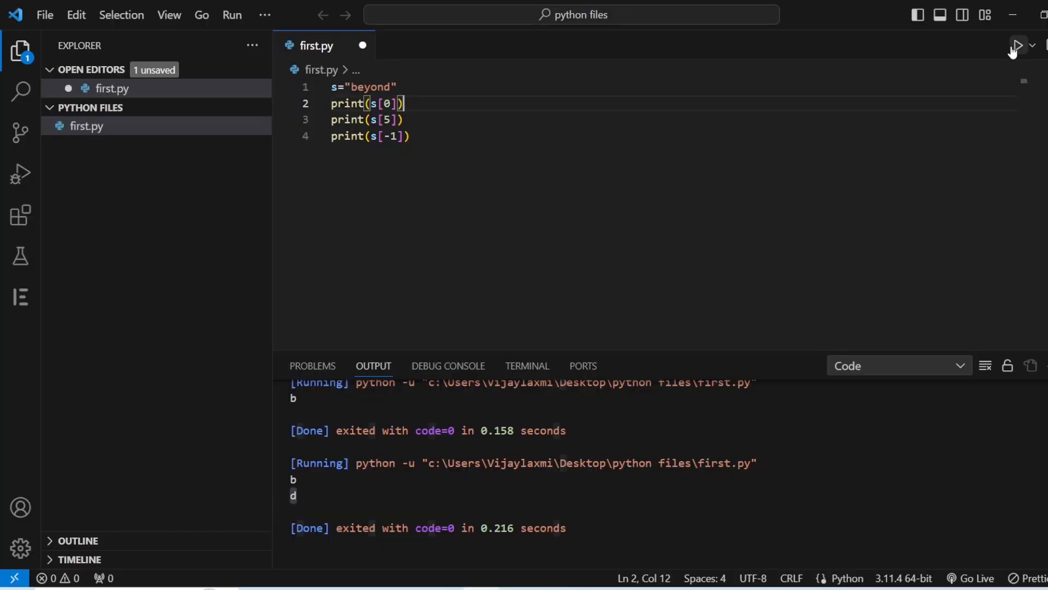
Run first.py with the s[-1] line so the output shows b, d, d
click(1016, 45)
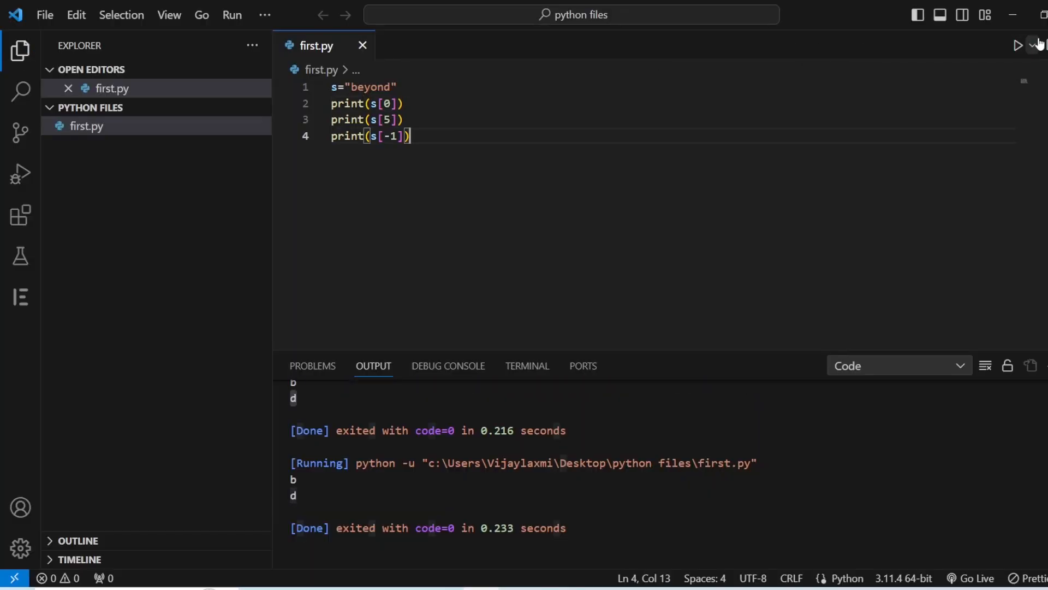
click(1017, 46)
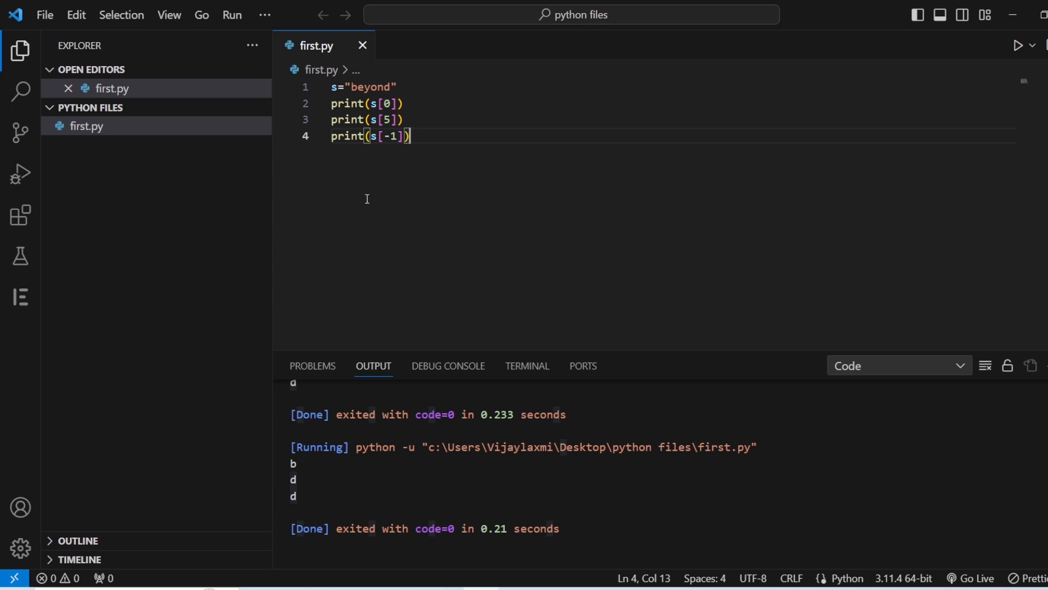
mouse_move(298, 495)
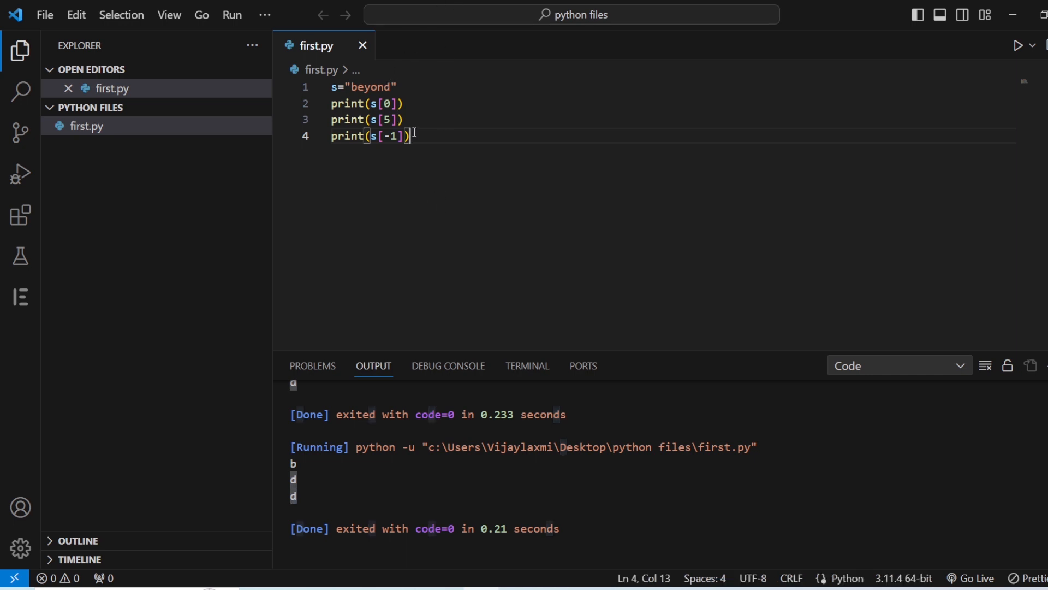
Replace the index prints with print(s[1:3]), removing the s[0] and s[5] lines
text(pt)
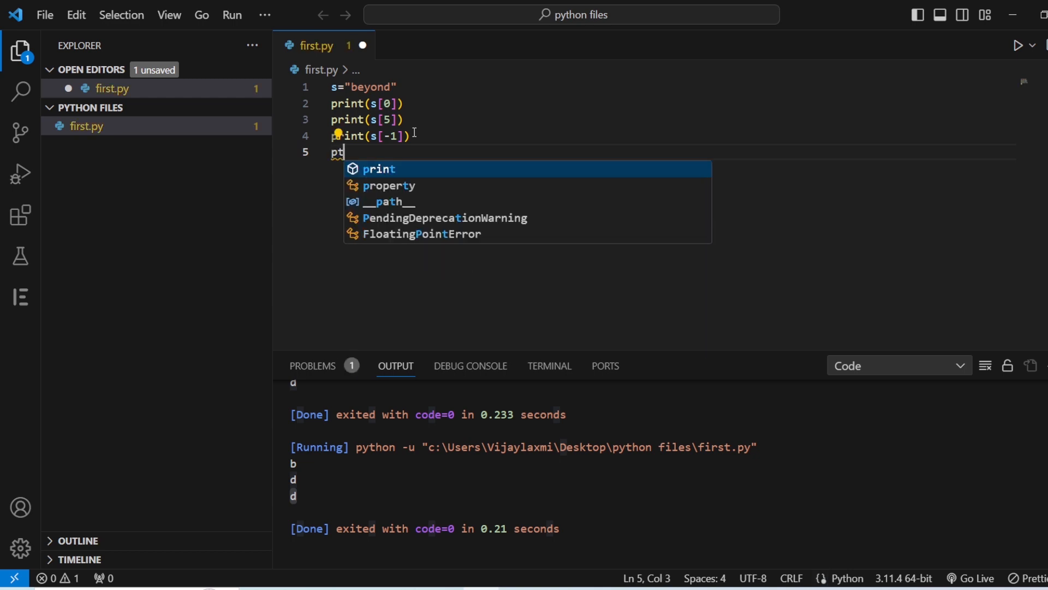
text(print(s)
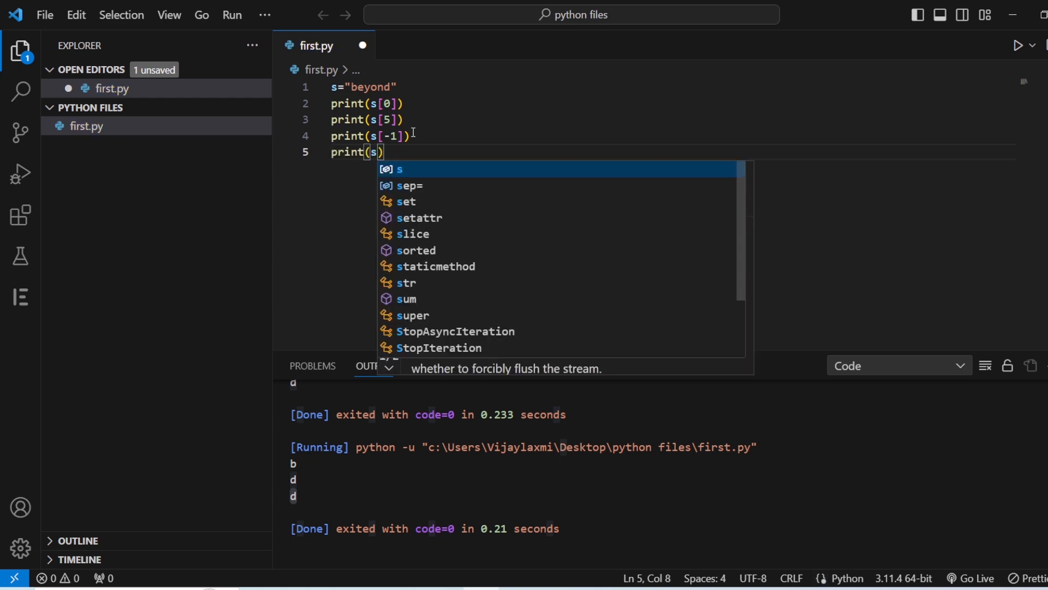
text([1)
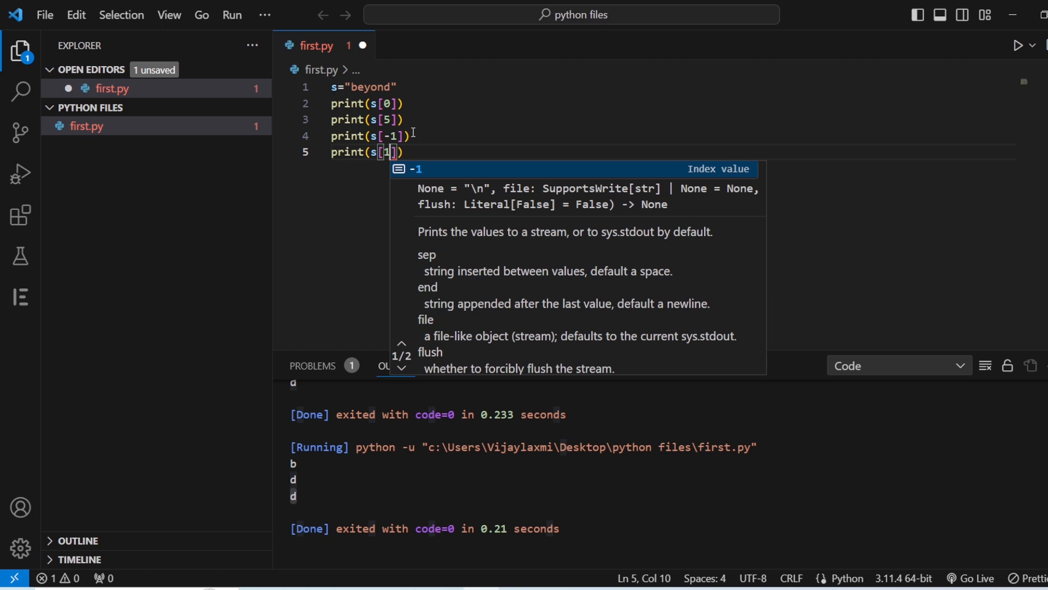
text(:2)
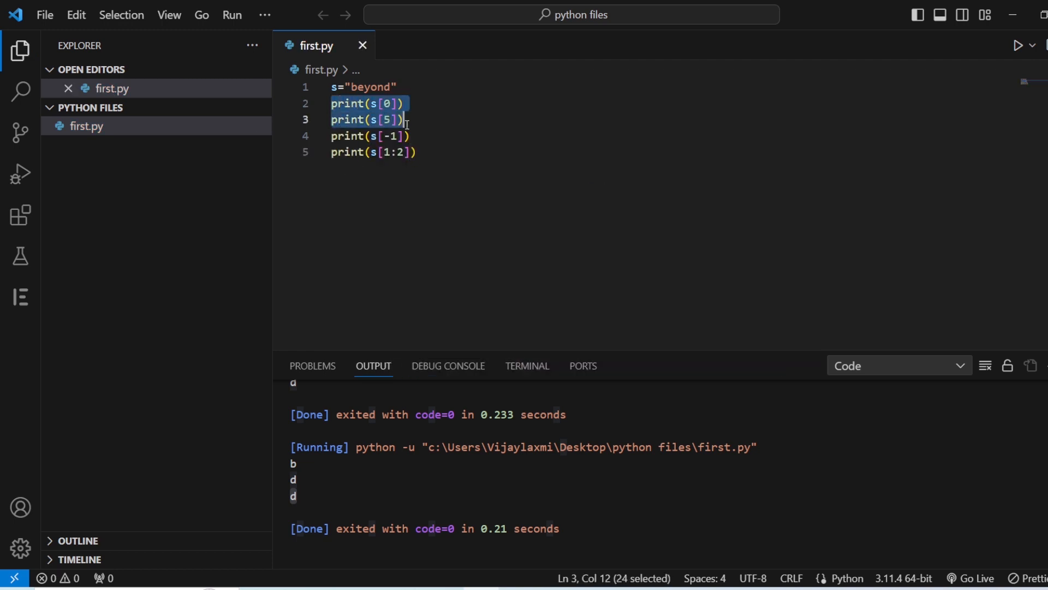
key(Delete)
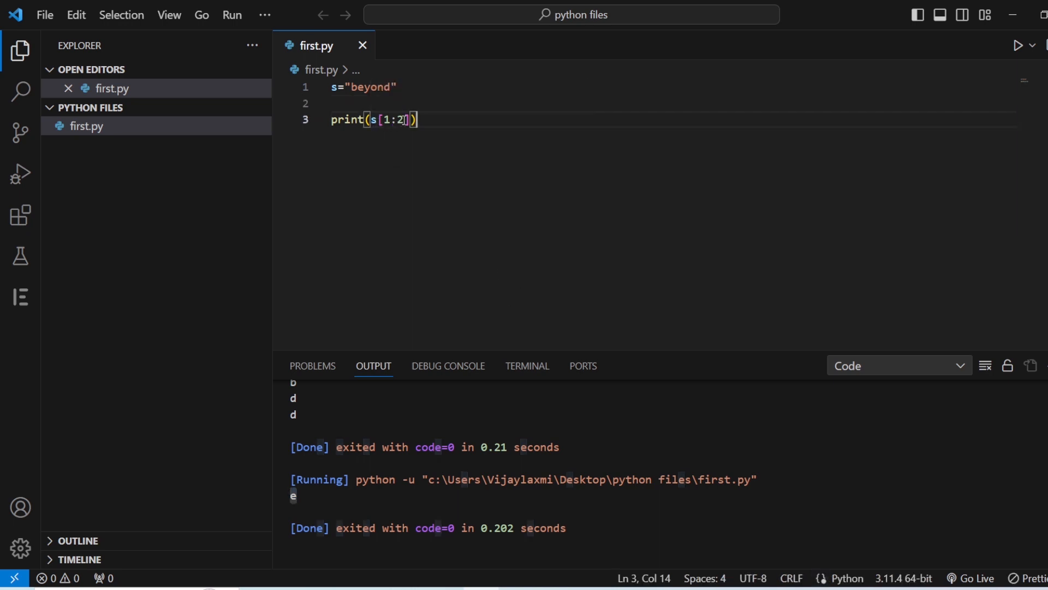
key(Backspace)
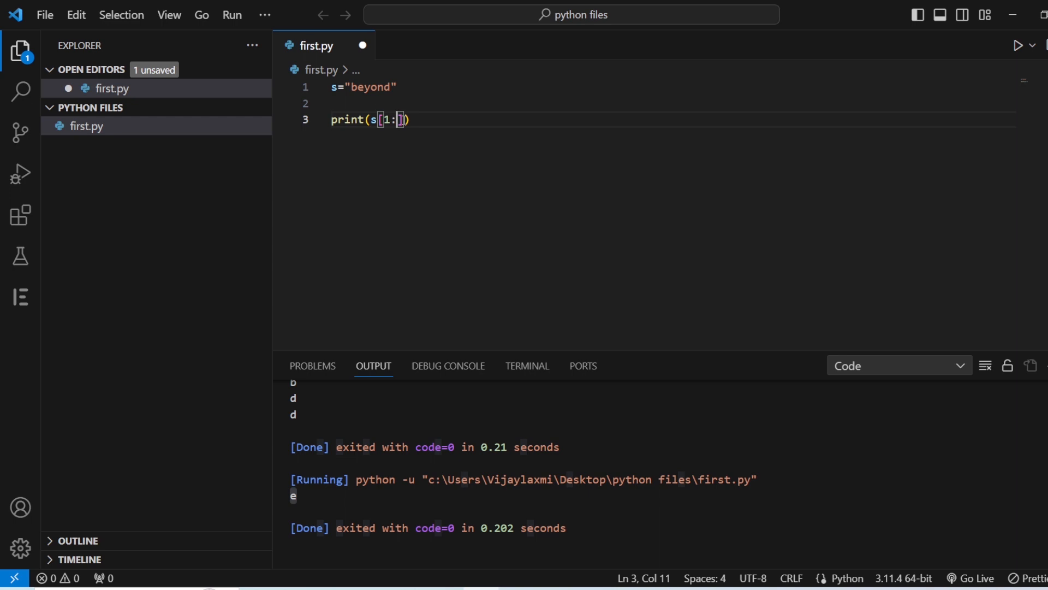
text(3)
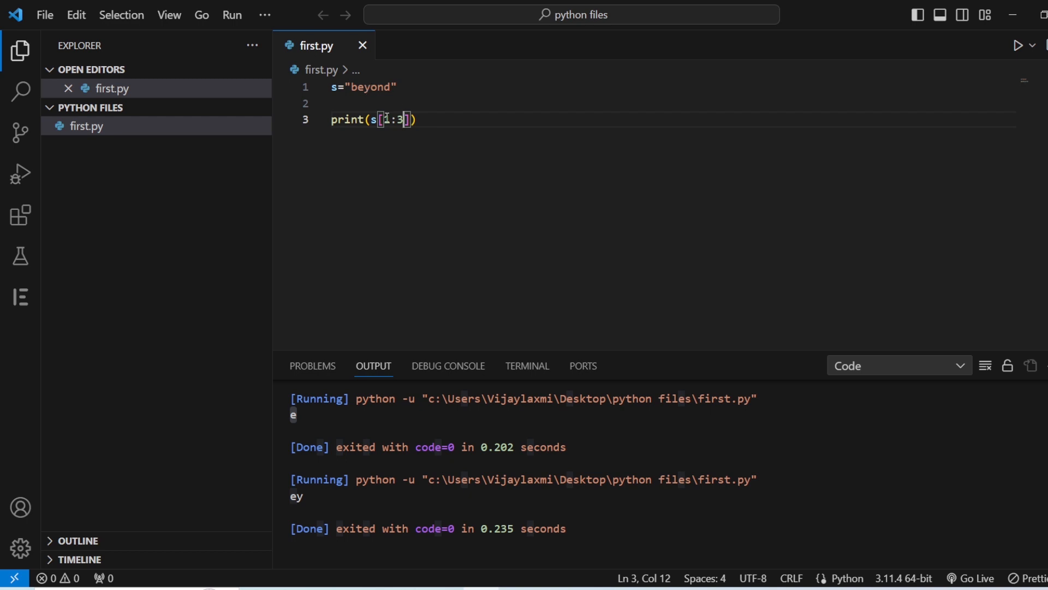
mouse_move(356, 96)
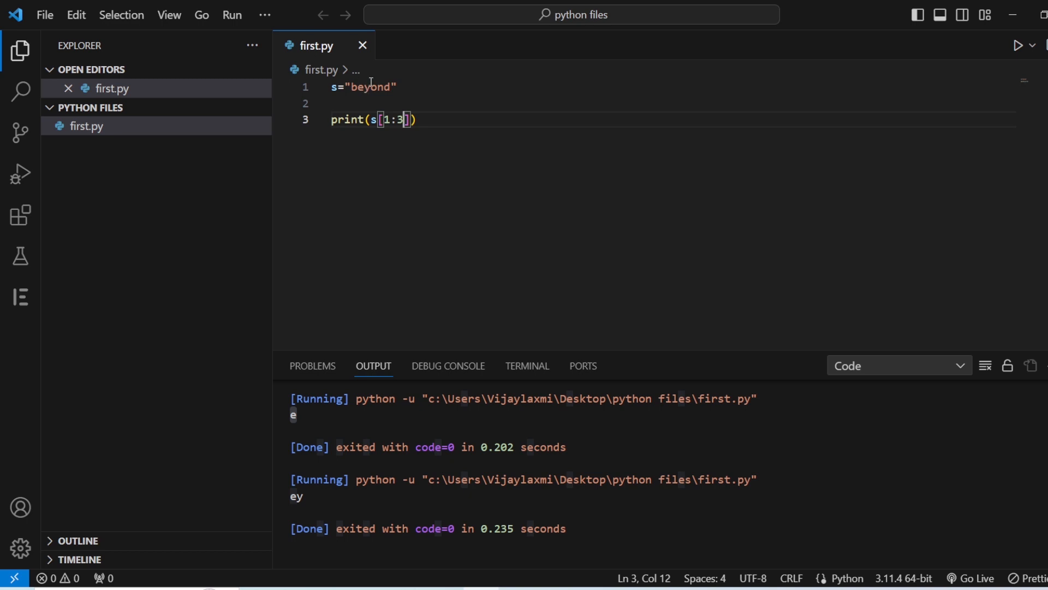
mouse_move(373, 87)
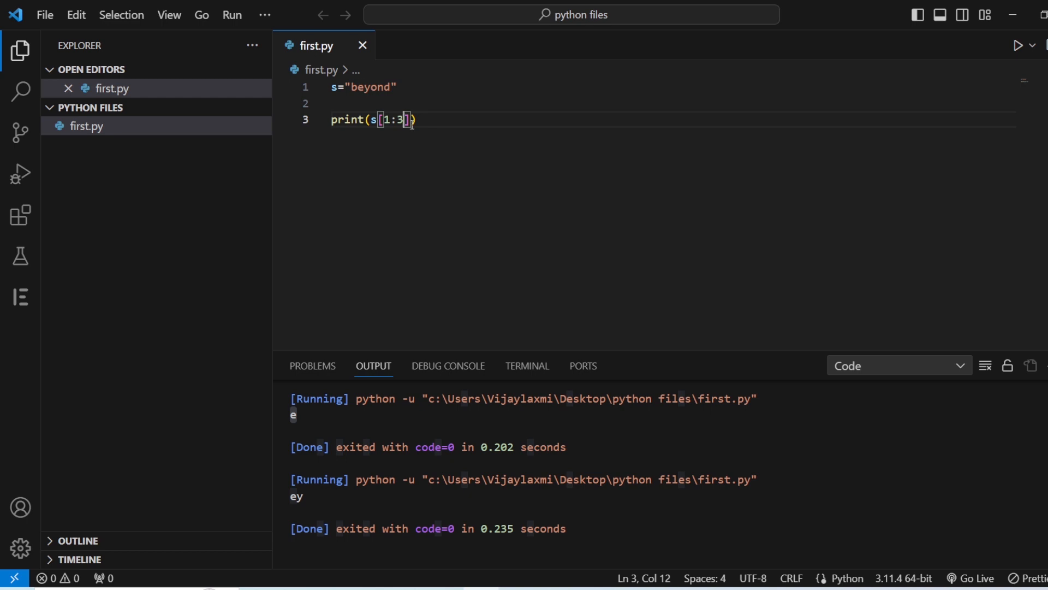
Adjust the slice end index and leave it open-ended as s[1:]
text(2)
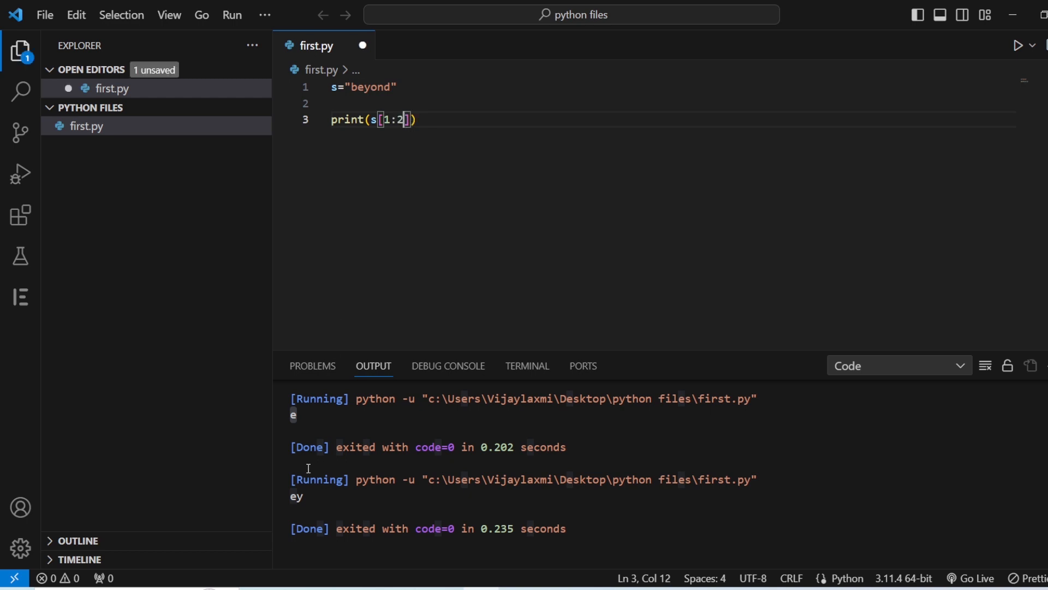
mouse_move(302, 418)
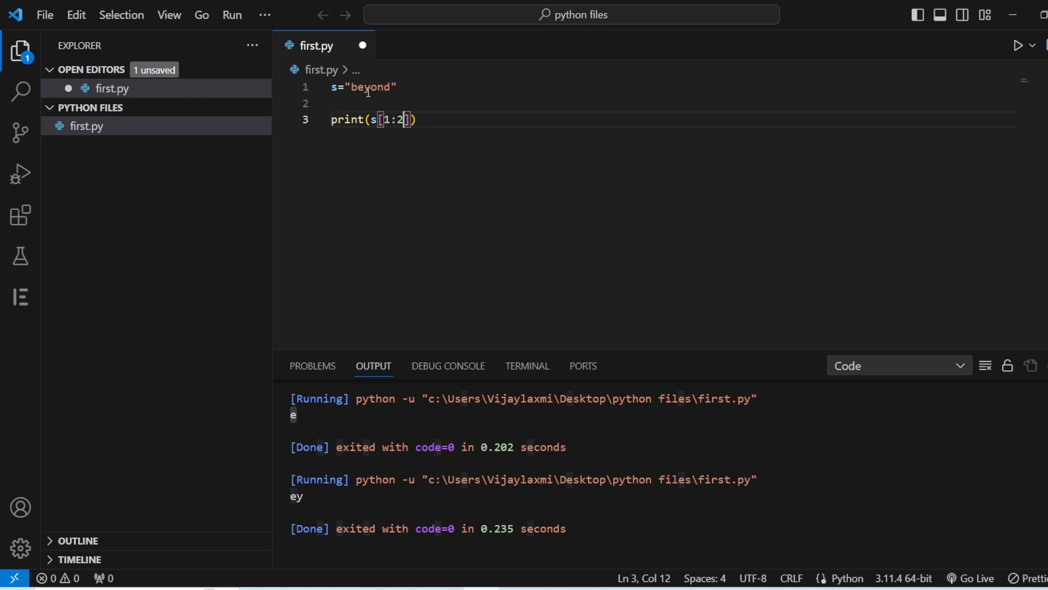
key(Backspace)
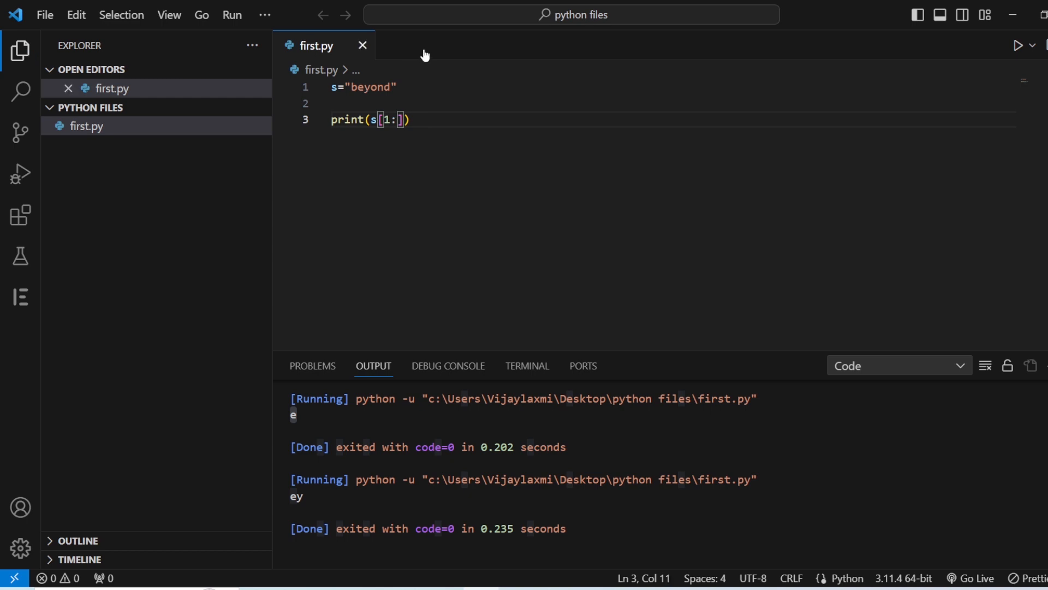
mouse_move(1008, 60)
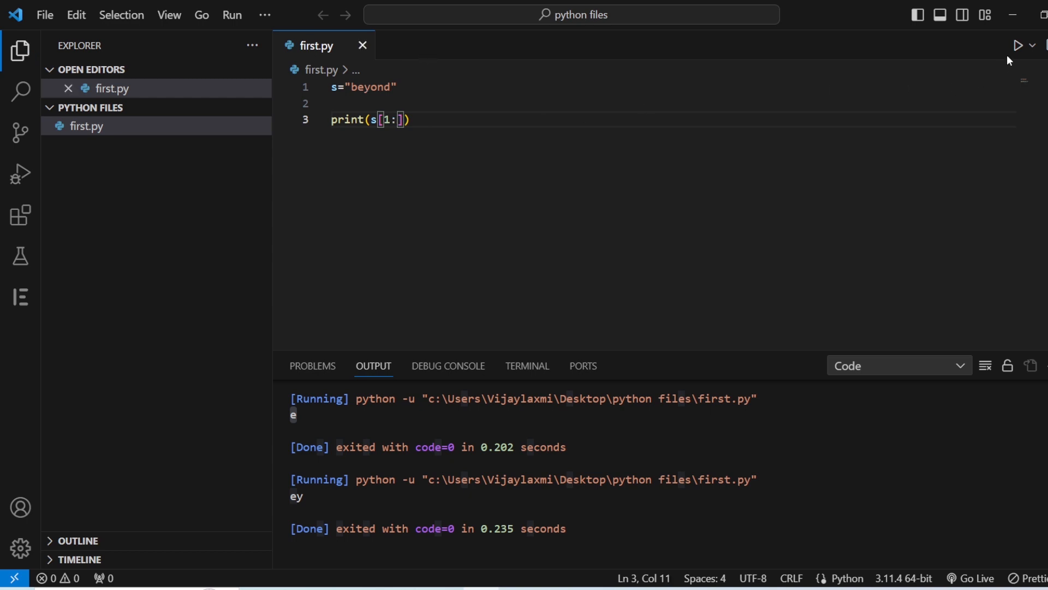
Run the s[1:] slice for eyond, then s[:4] so the output shows beyo
click(1018, 46)
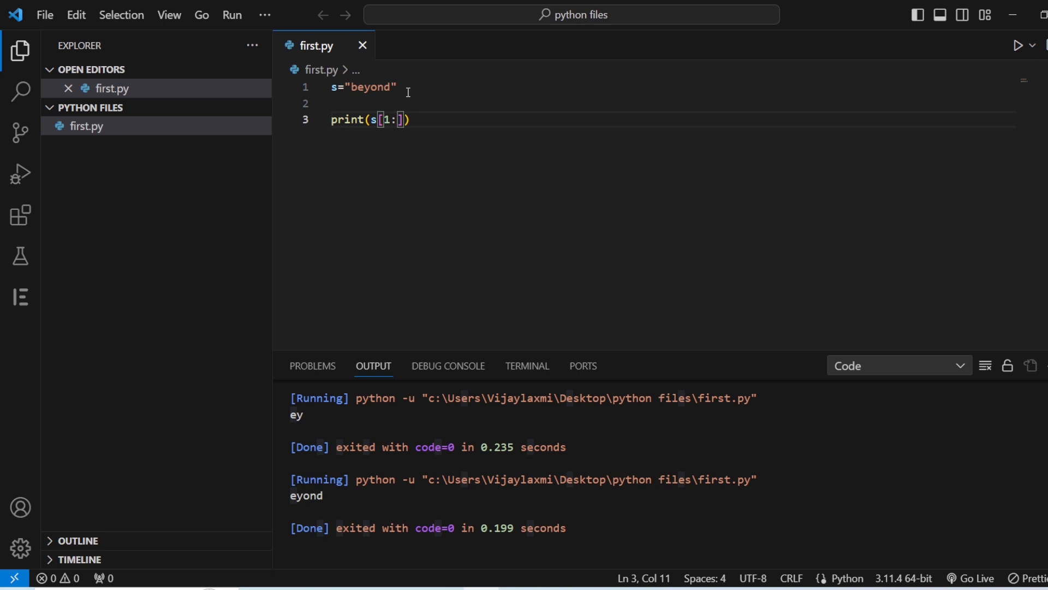
text(4)
key(enter)
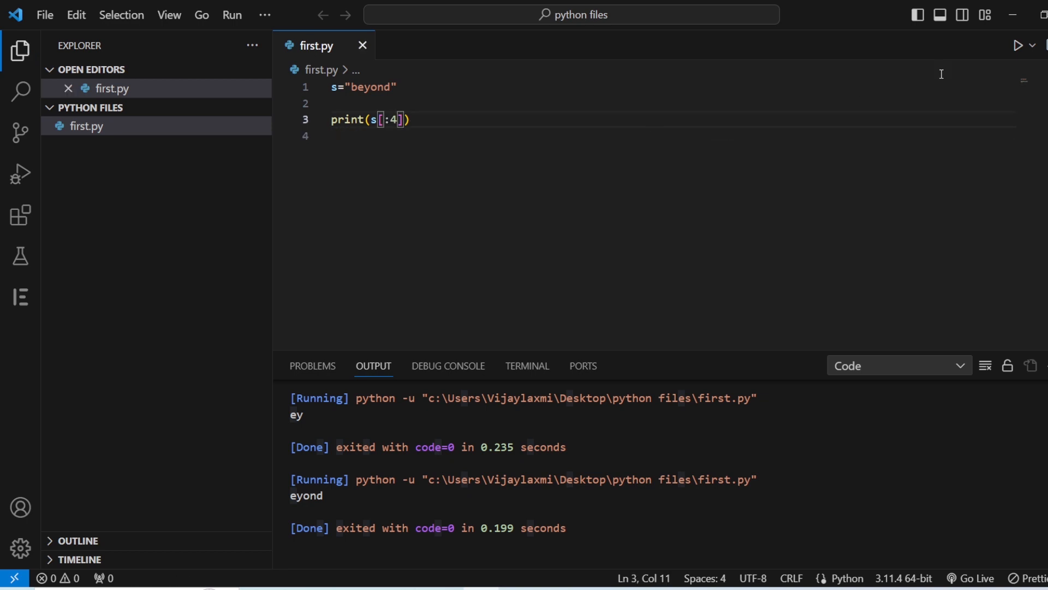
click(1017, 45)
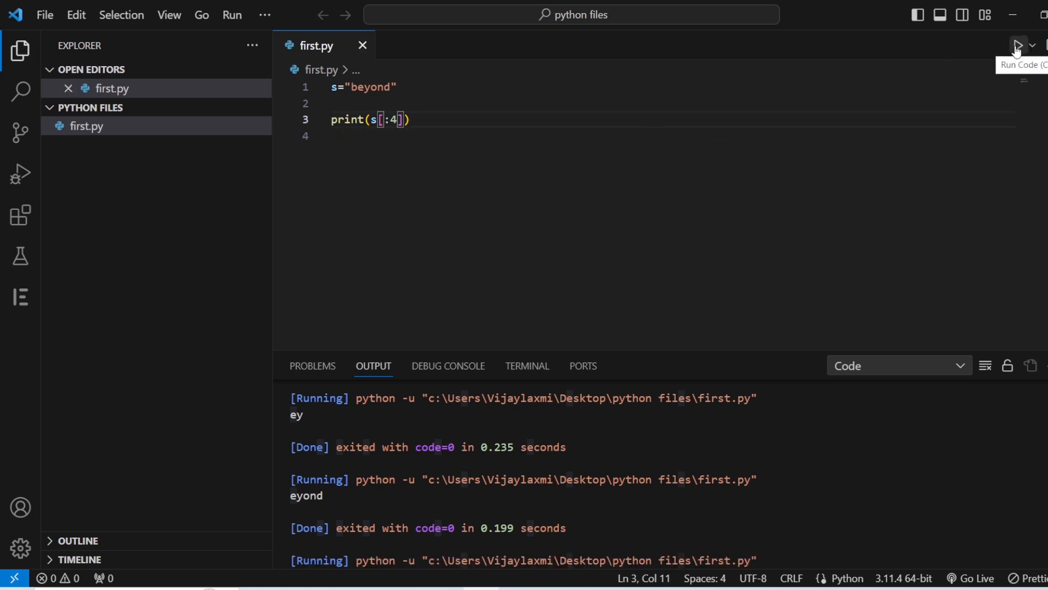
click(1017, 46)
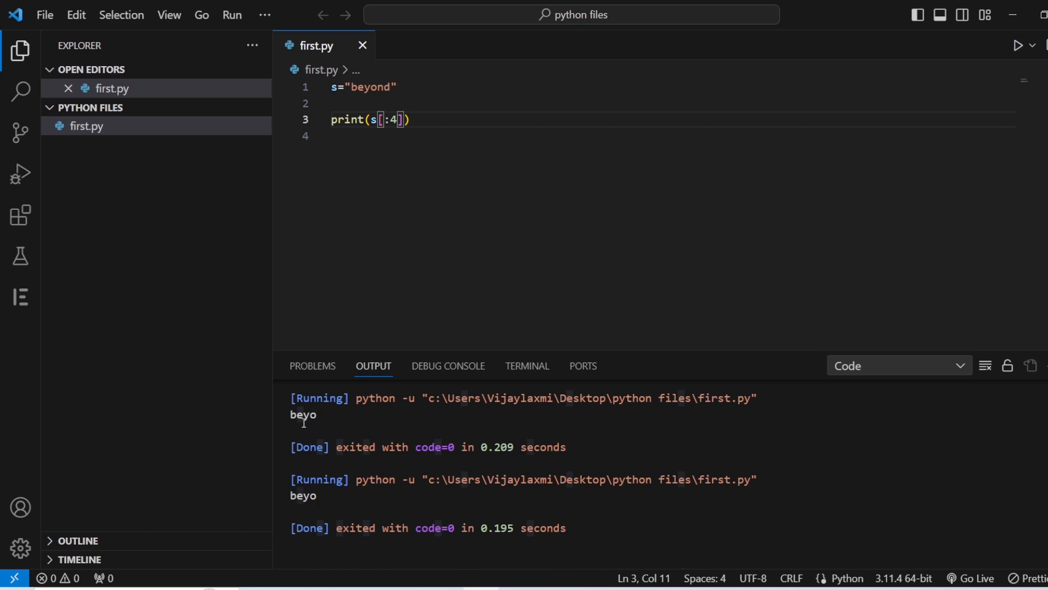
mouse_move(396, 126)
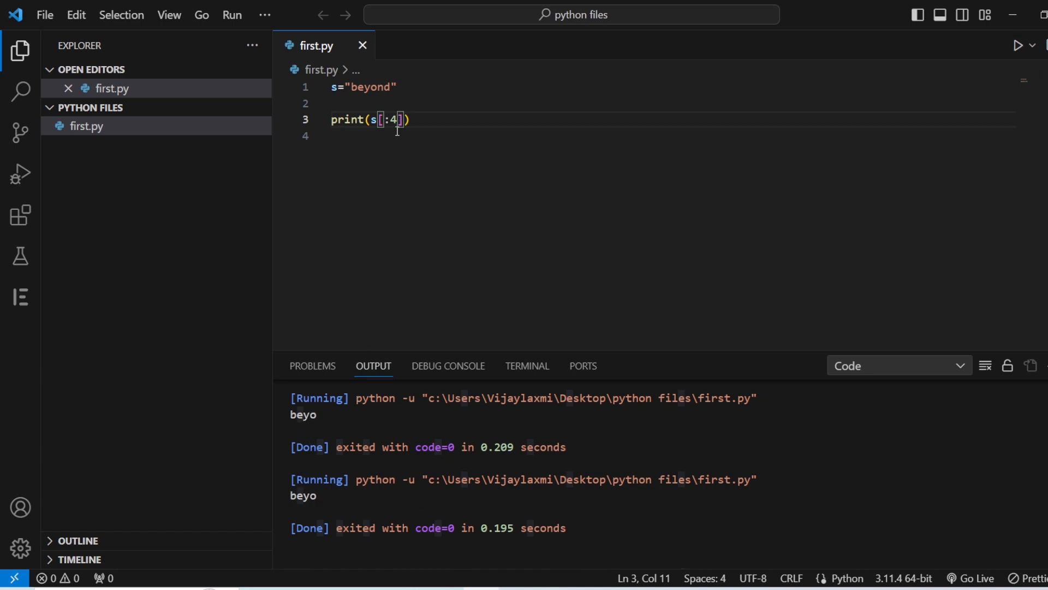
mouse_move(379, 170)
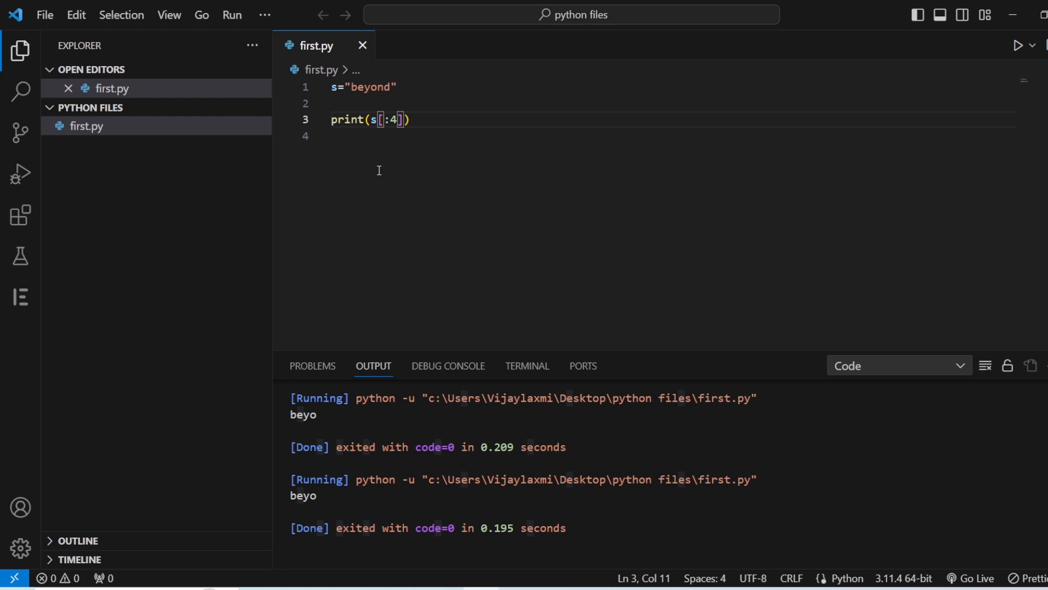
Run s[:] to print the whole string beyond and start a new line
key(Backspace)
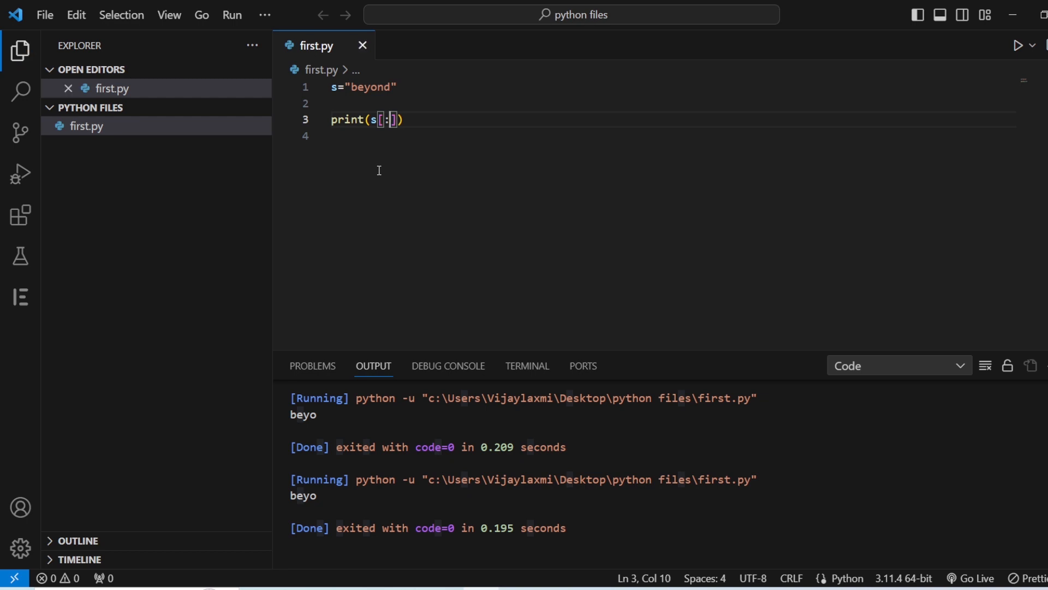
click(995, 46)
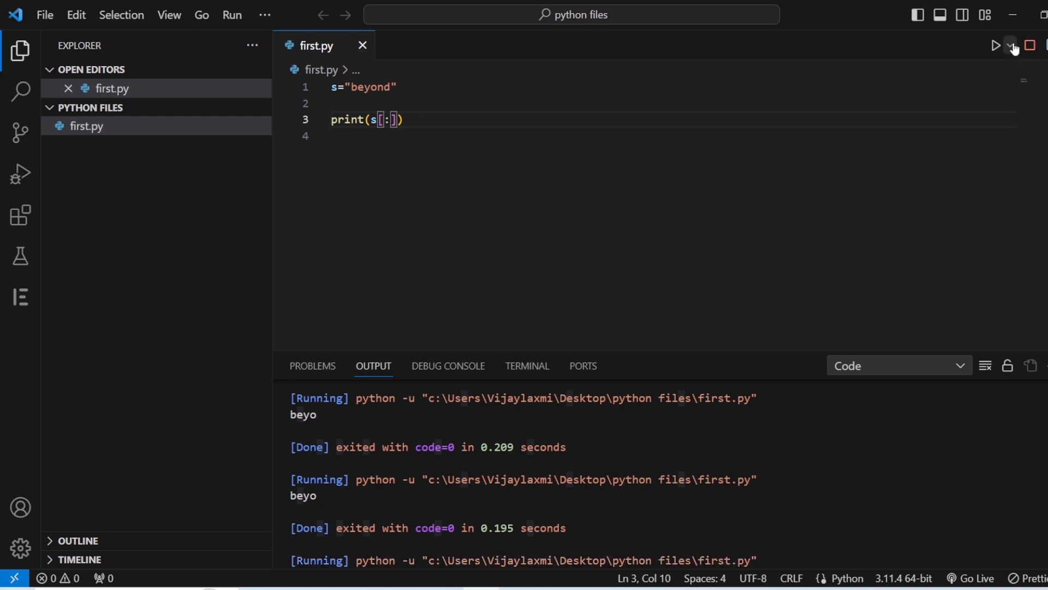
click(995, 45)
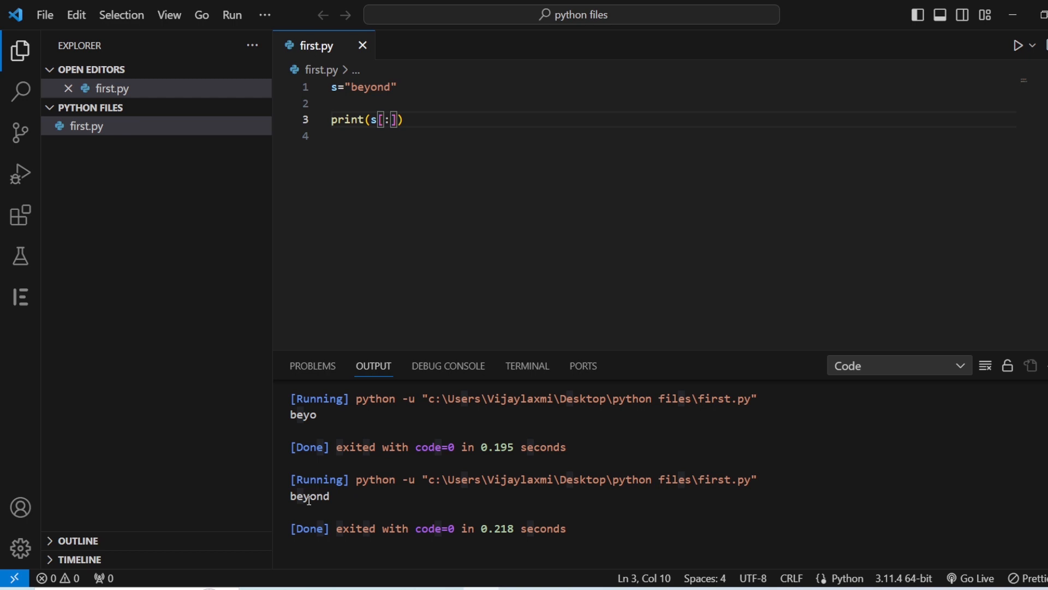
key(enter)
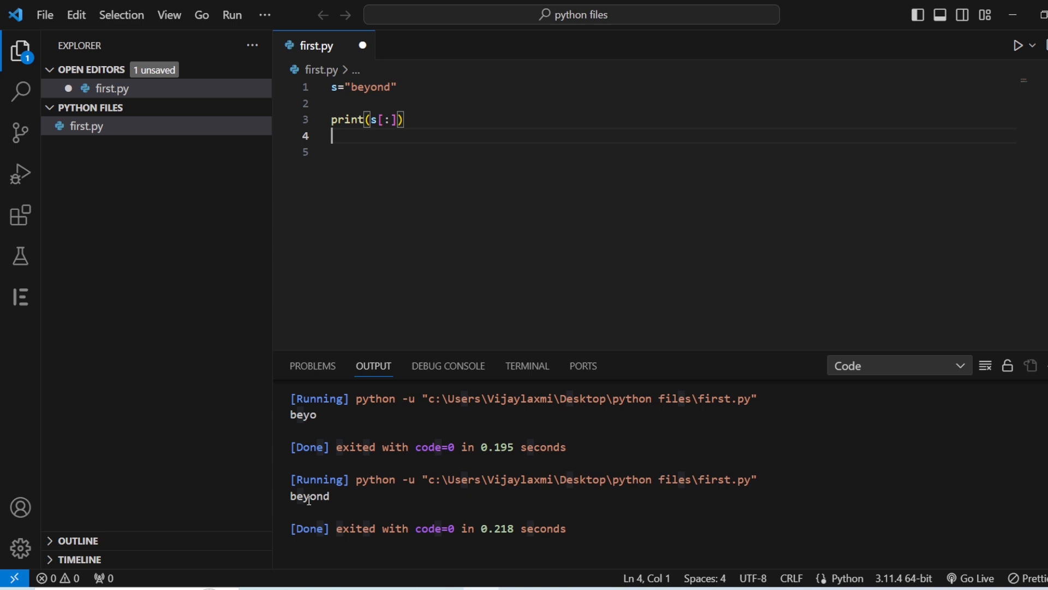
Add print(len(s)) and run so the output shows 6
text(len)
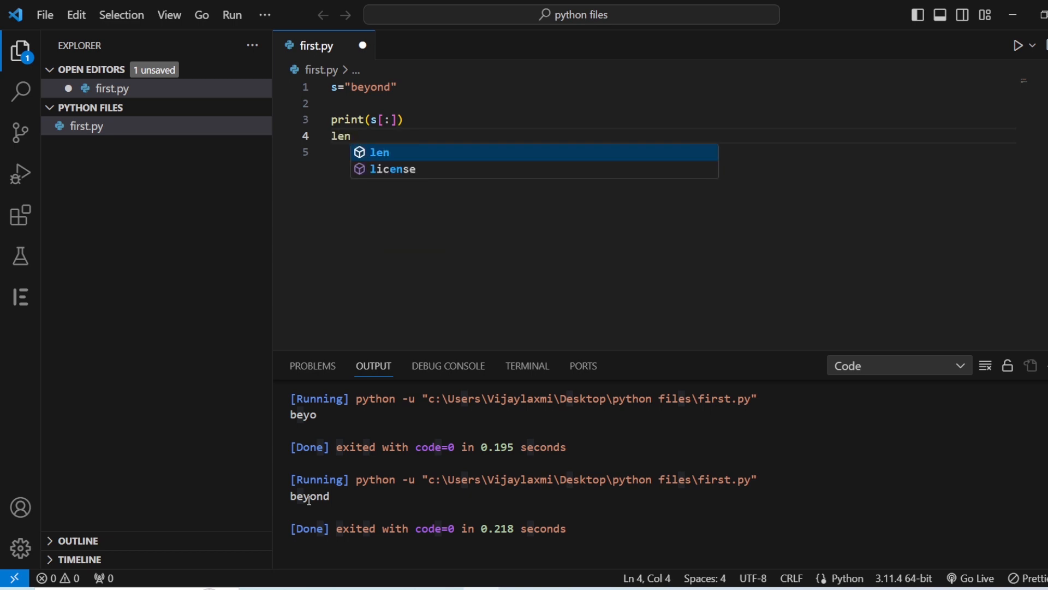
text(p)
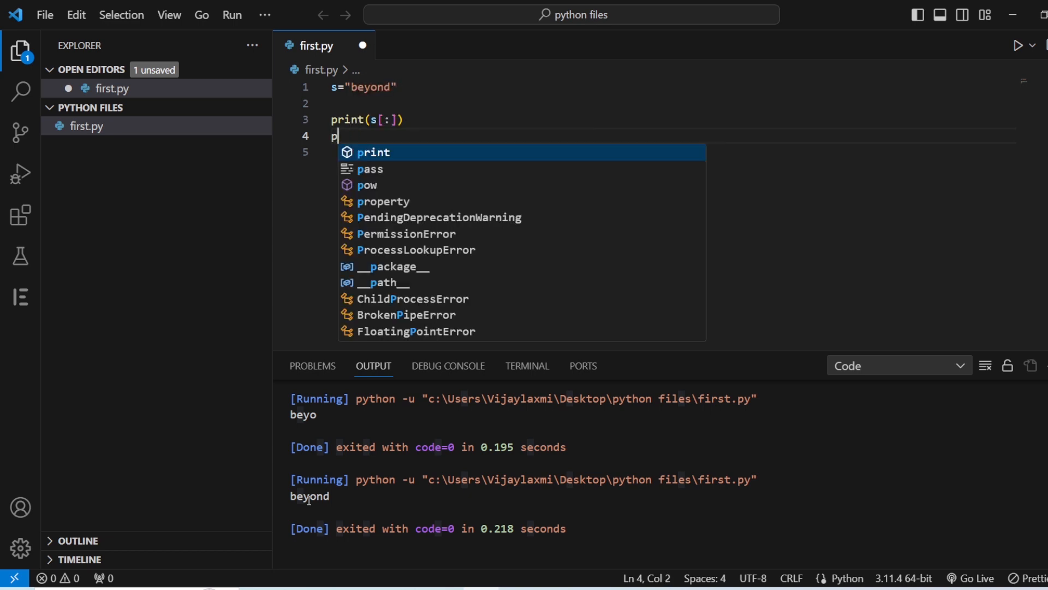
text(rint(len)
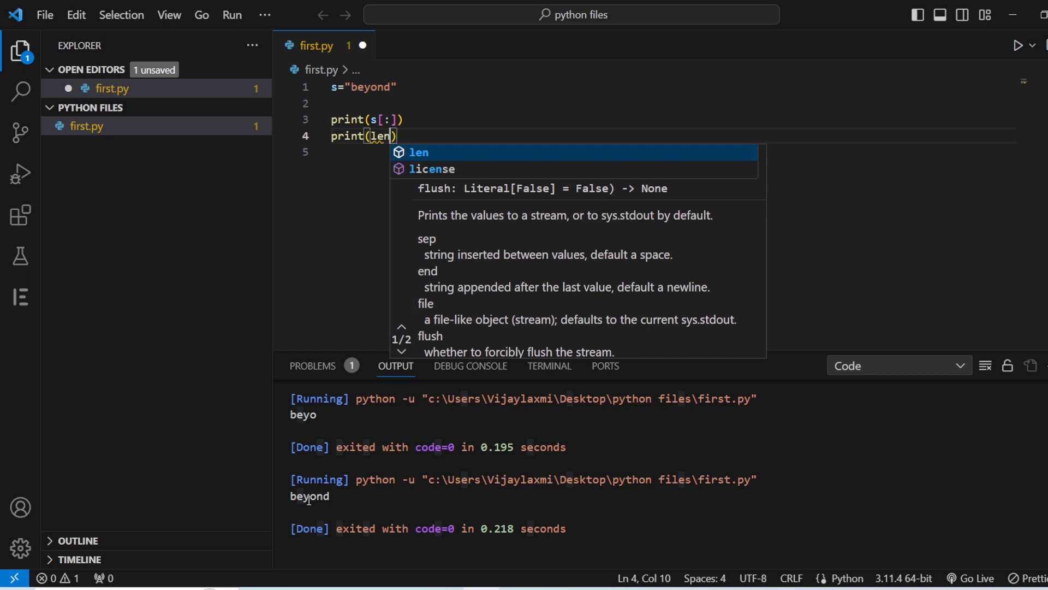
text((s)
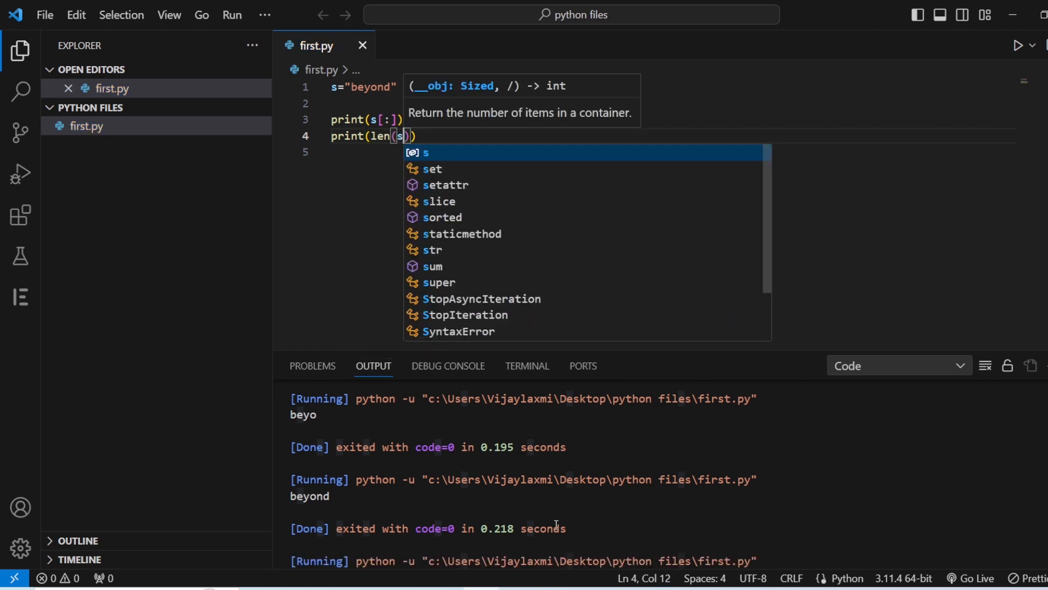
scroll(down, 3)
text(in=(123.567))
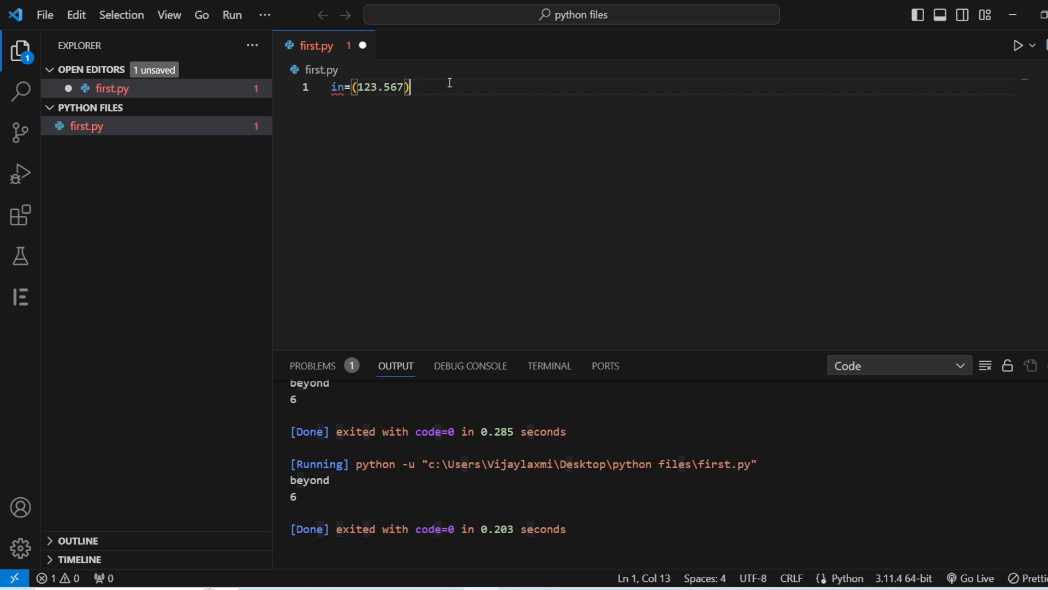
Clear the file and write print(int(153.235))
key(ctrl+a)
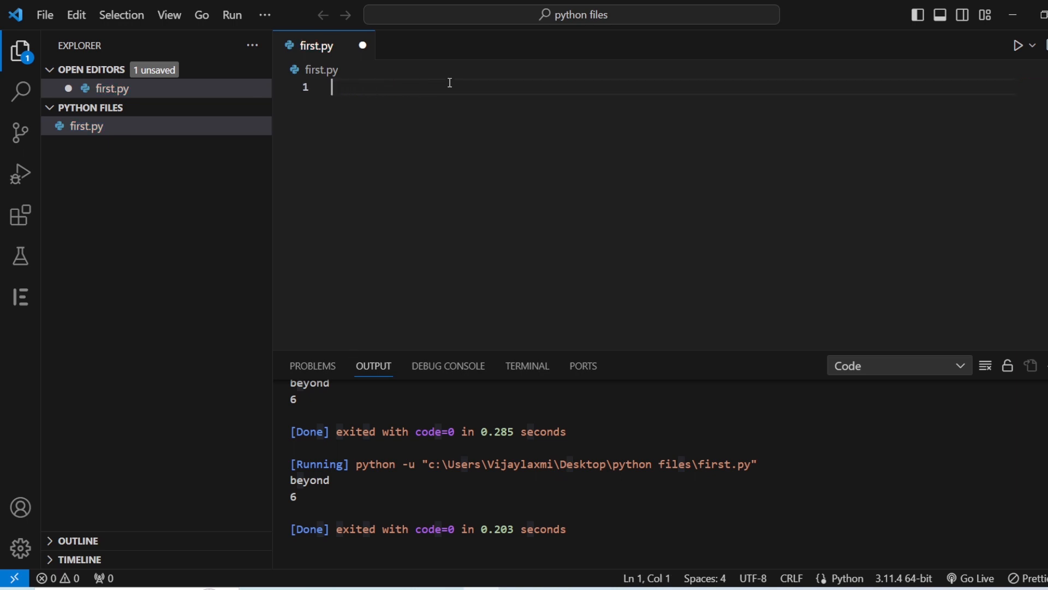
mouse_move(365, 204)
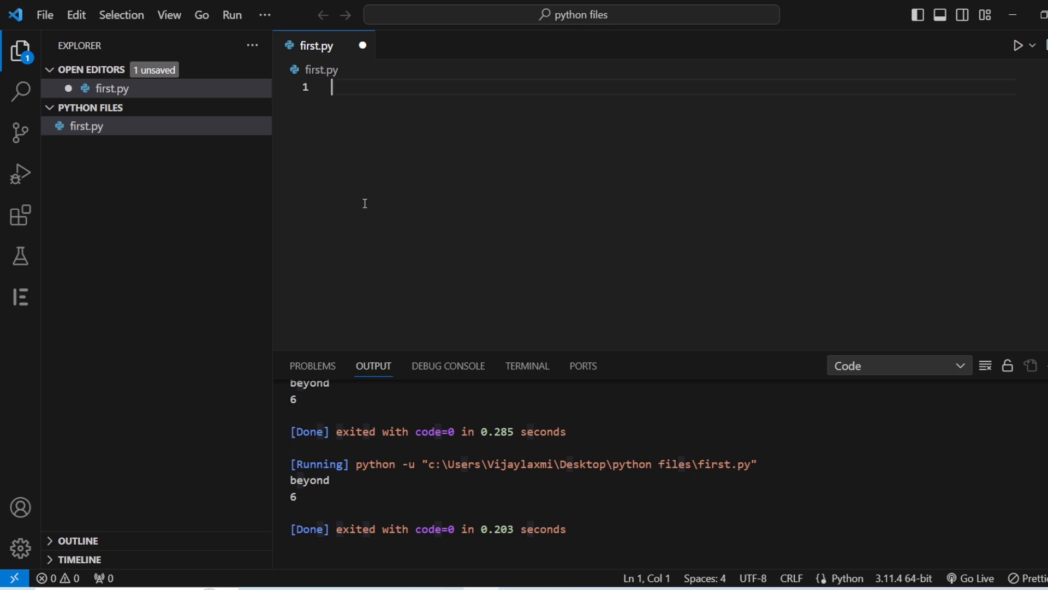
text(print)
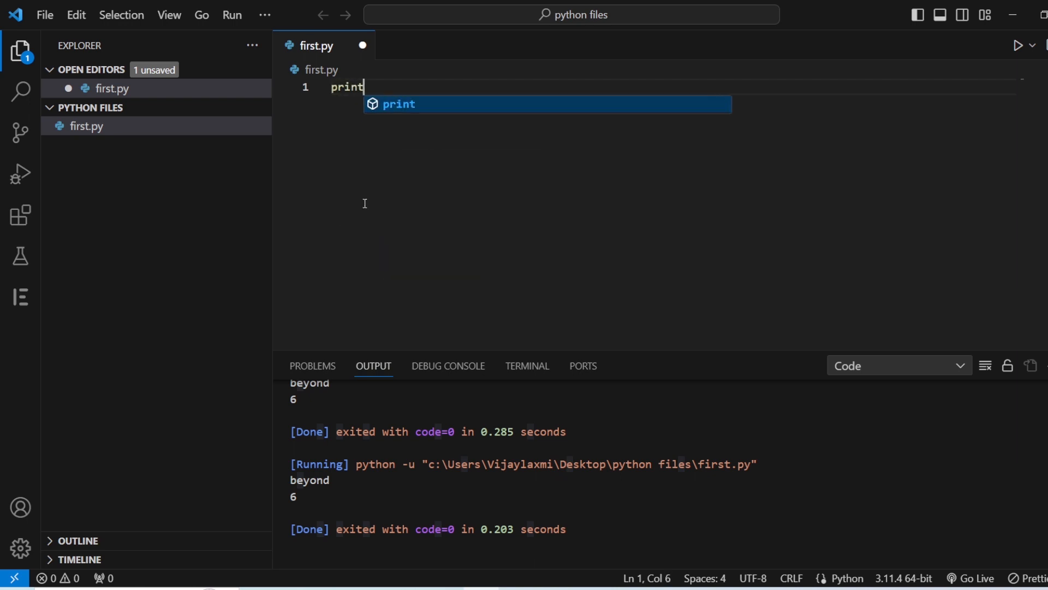
text((int)
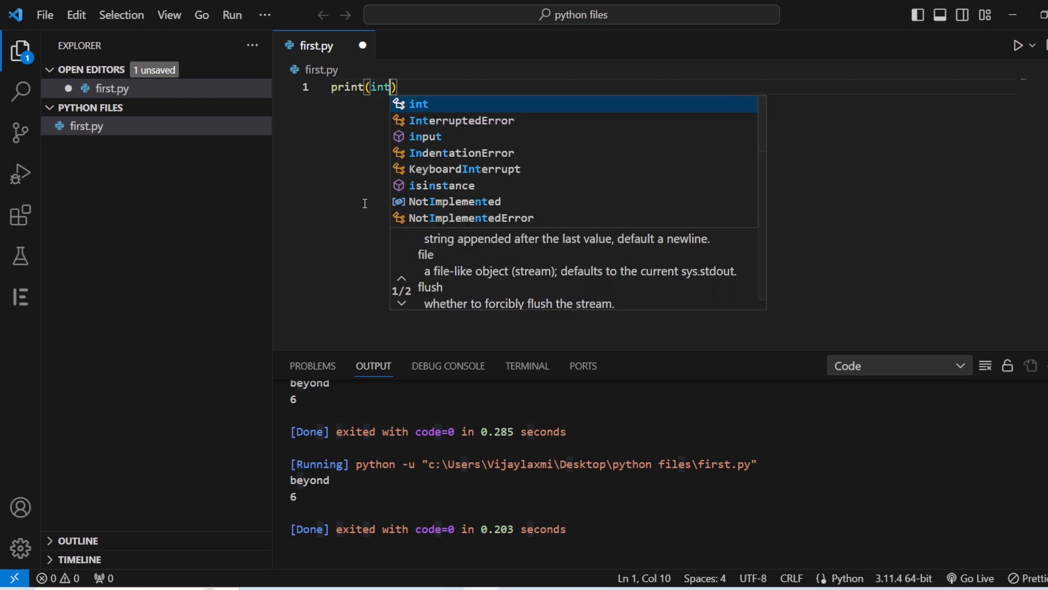
key(Escape)
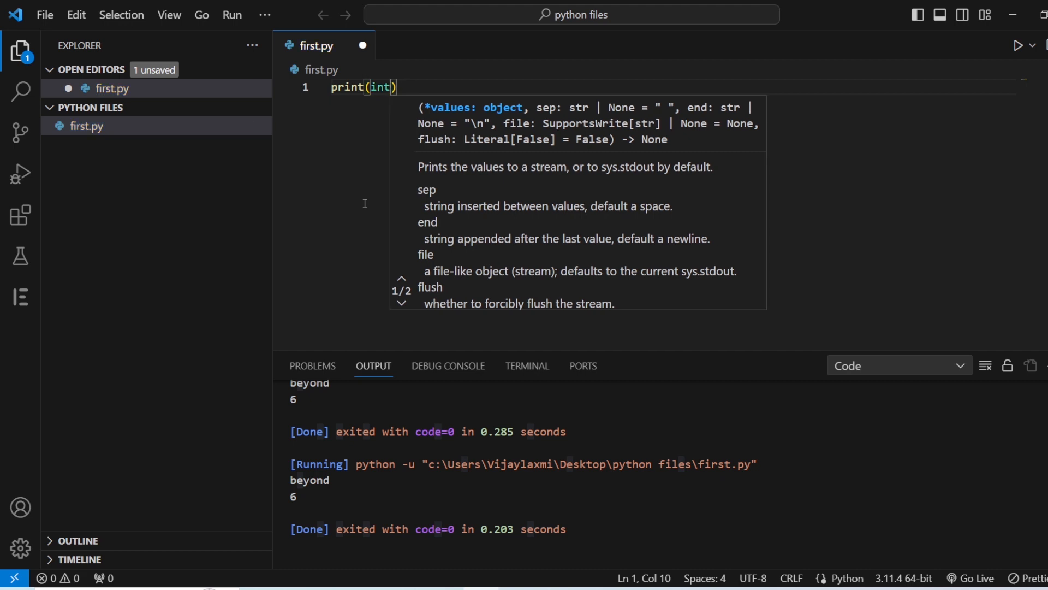
text(15)
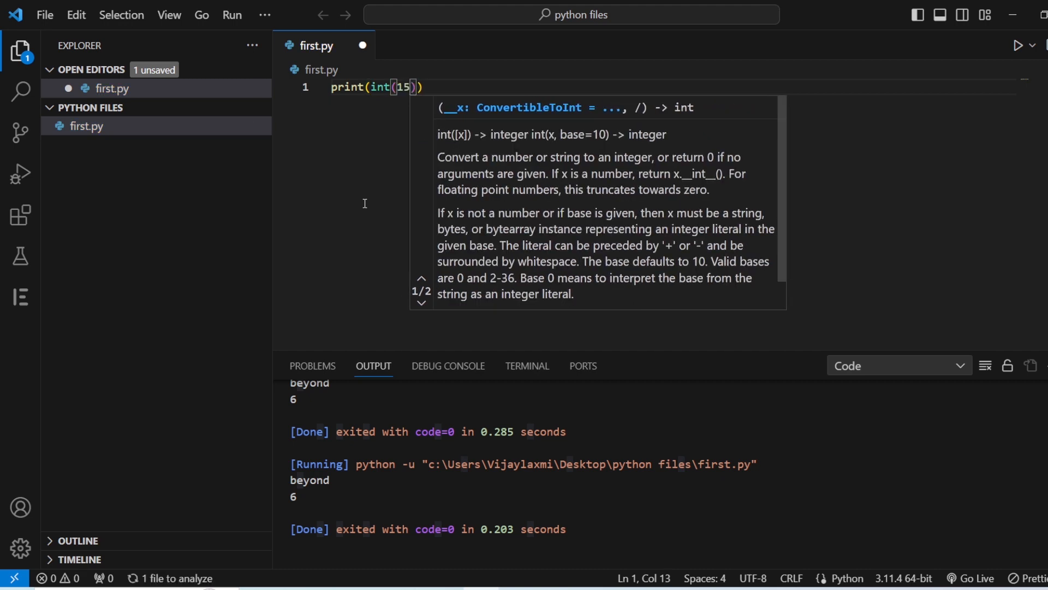
text(3.235)
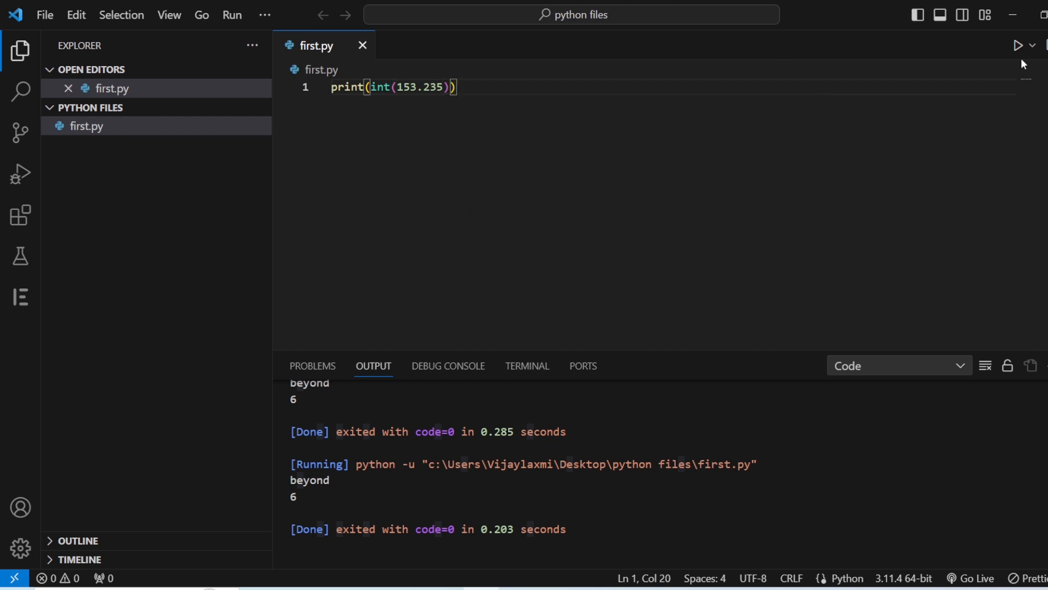
Run the script so the output shows 153
click(1017, 46)
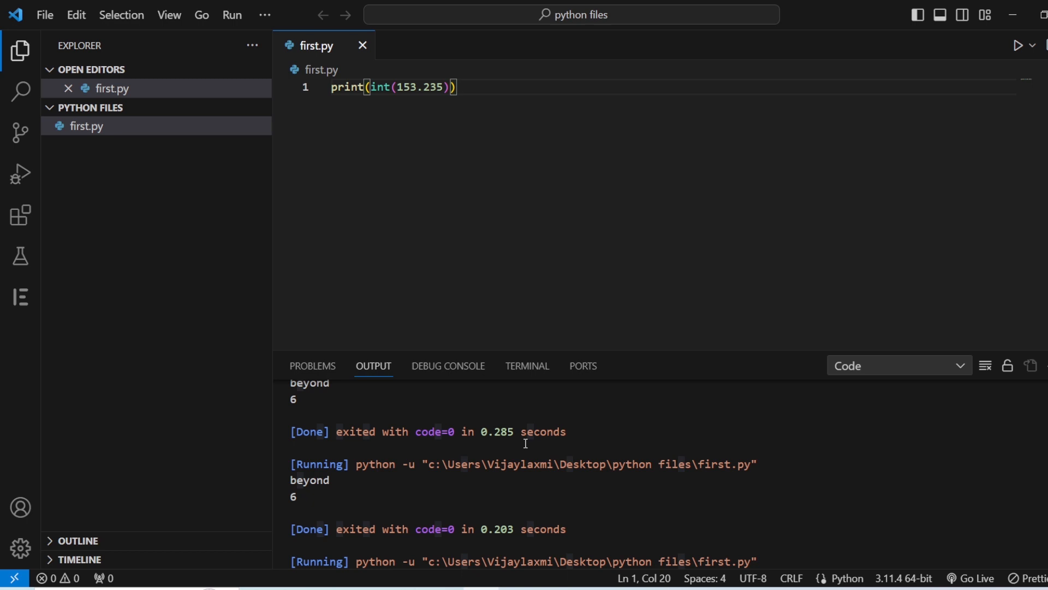
click(1017, 46)
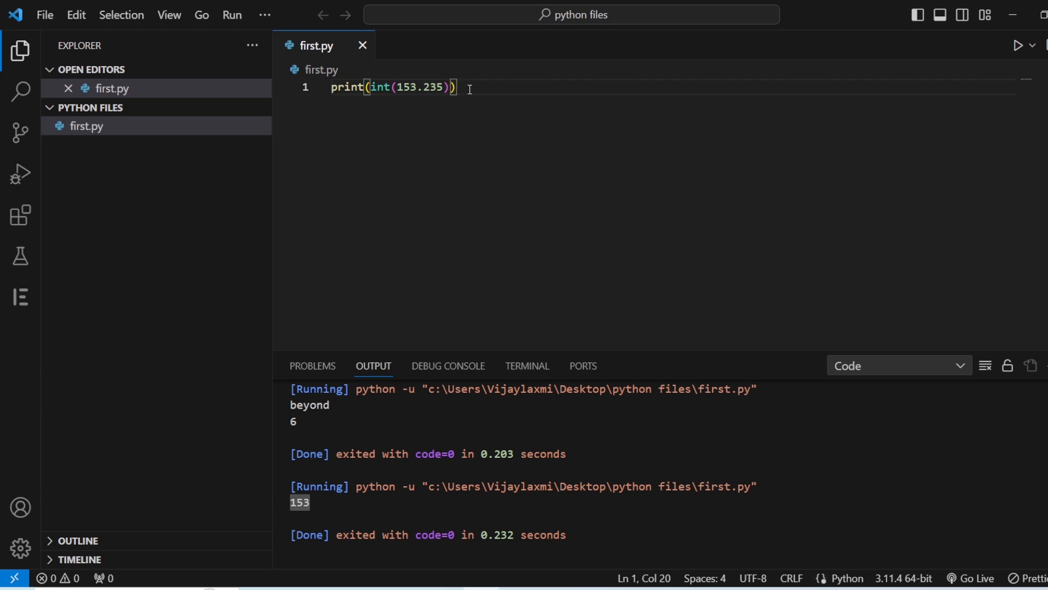
Add print(int("10")), print(int(True)) and print(int(False)) on lines 2–4
text(print()
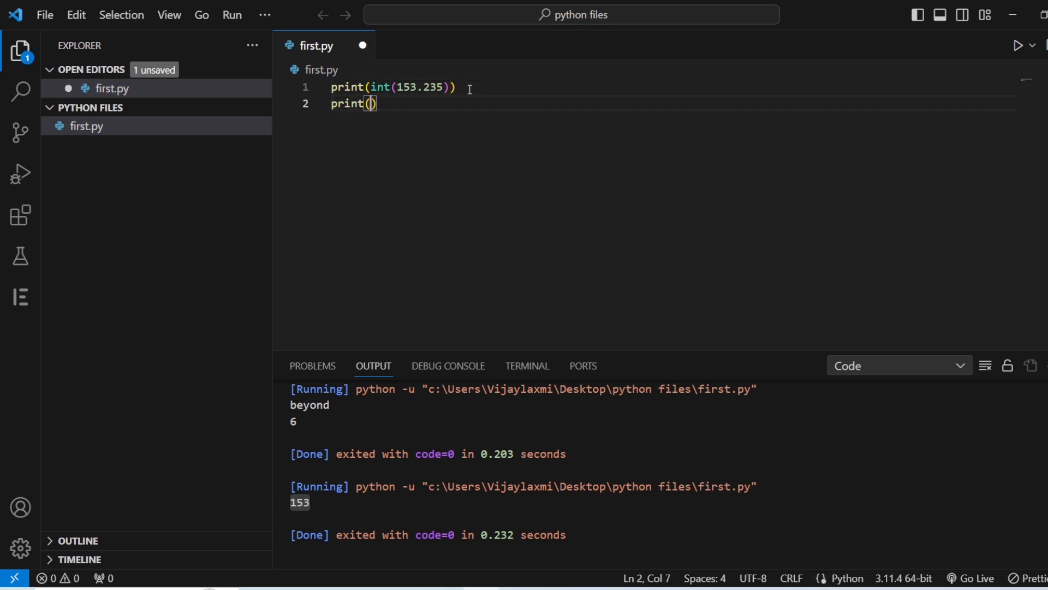
text(int()
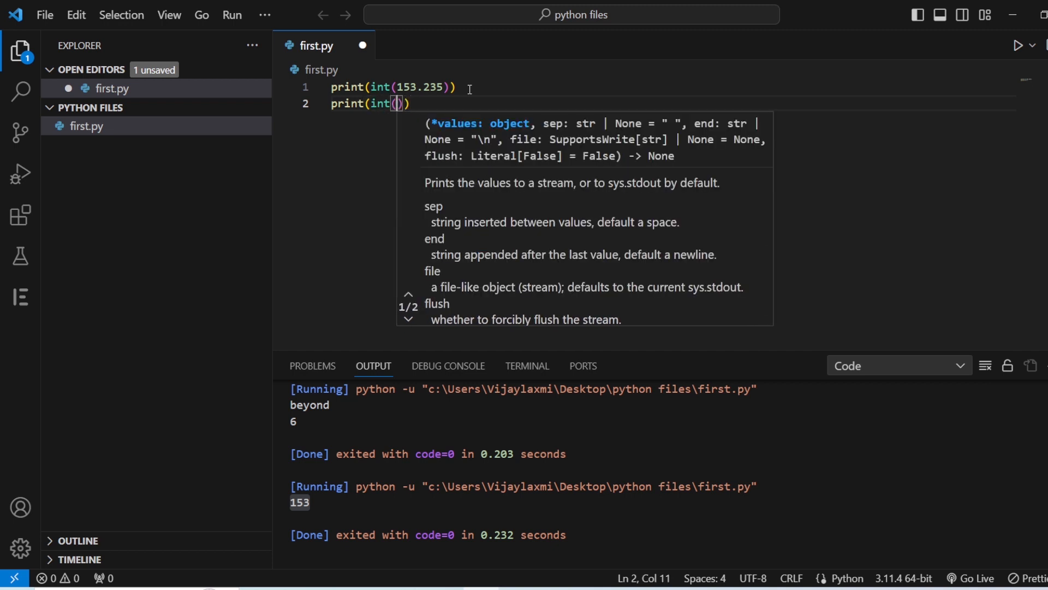
text("10")
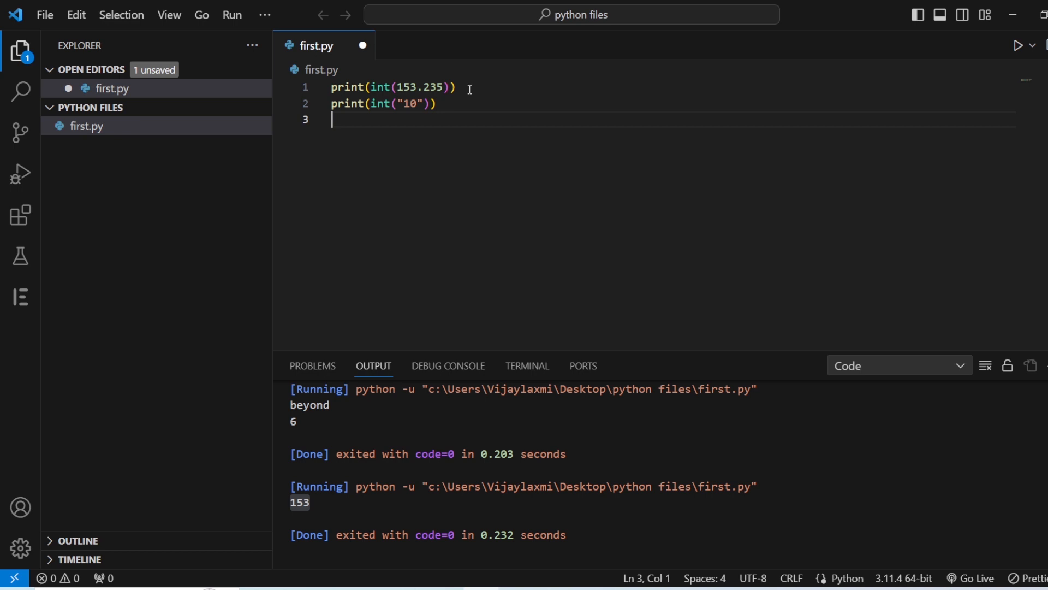
text(print()
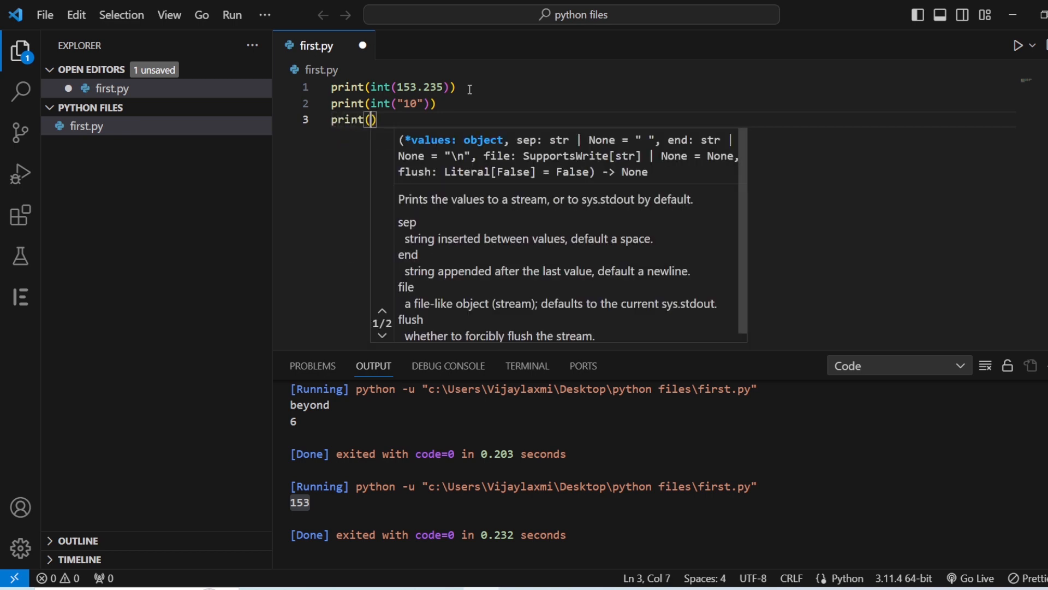
text(int()
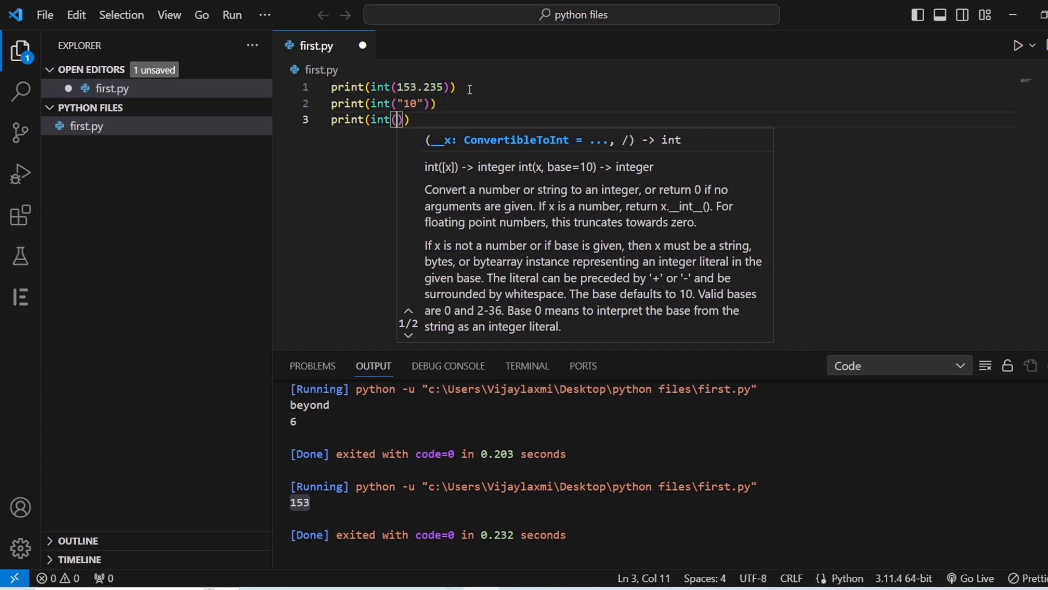
text(truew)
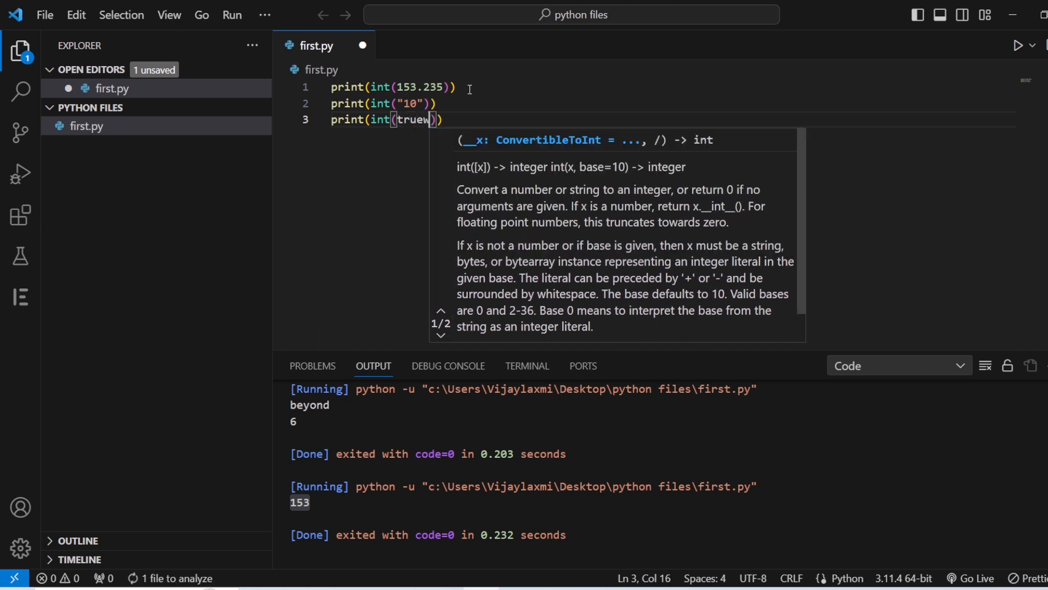
key(Backspace)
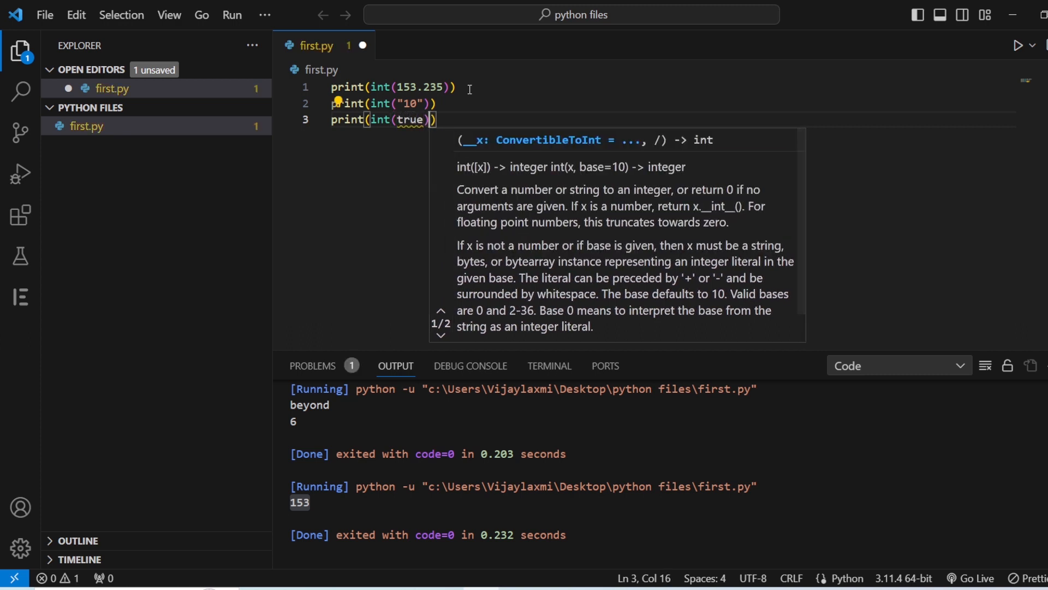
text(print(int)
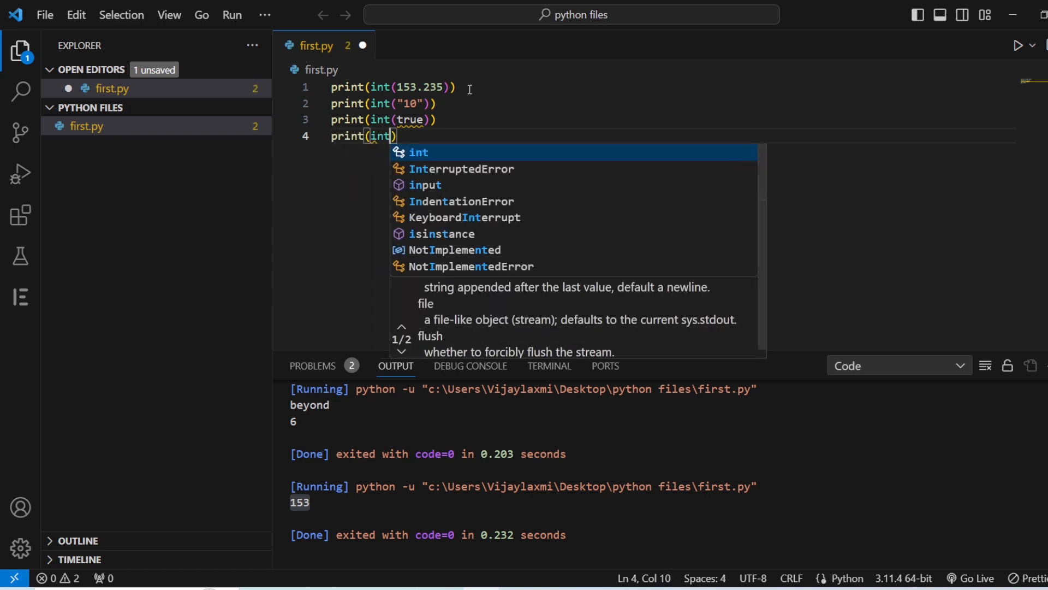
text((false)
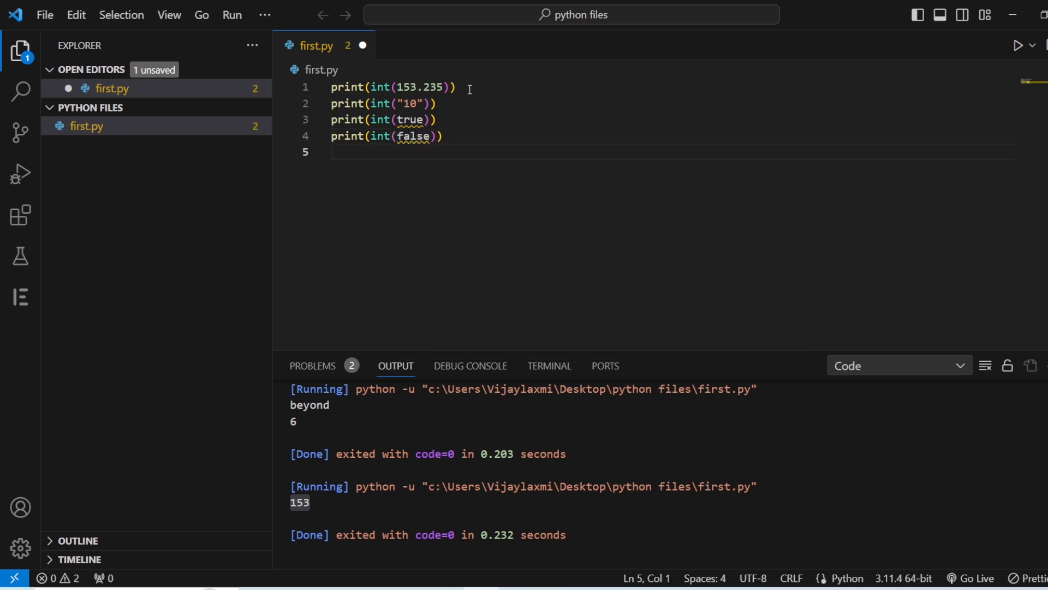
Add print(int("ten")) and print(int('0b1111')) on lines 5–6
click(332, 150)
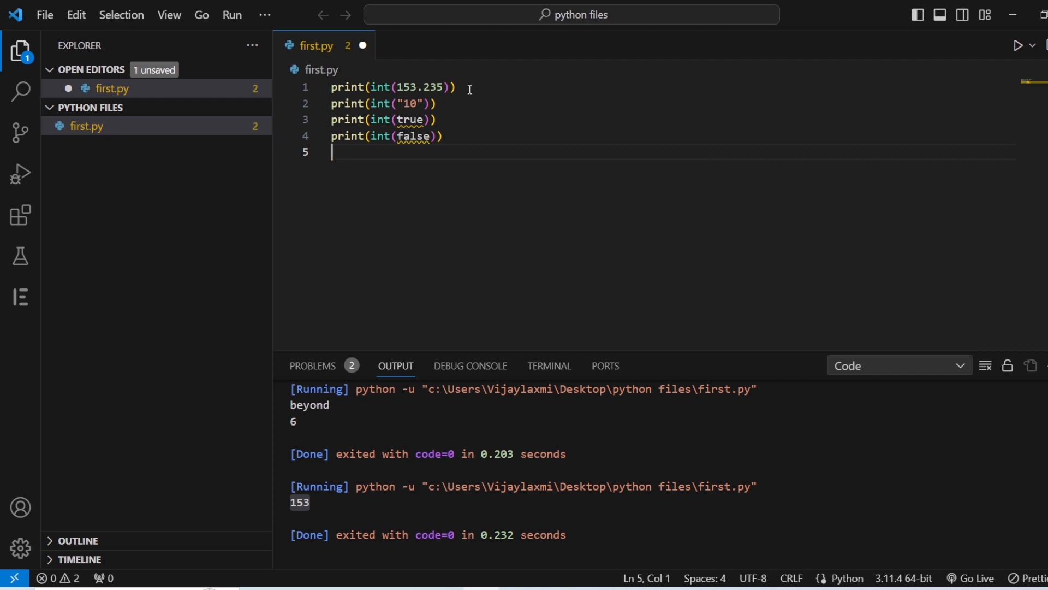
text(print()
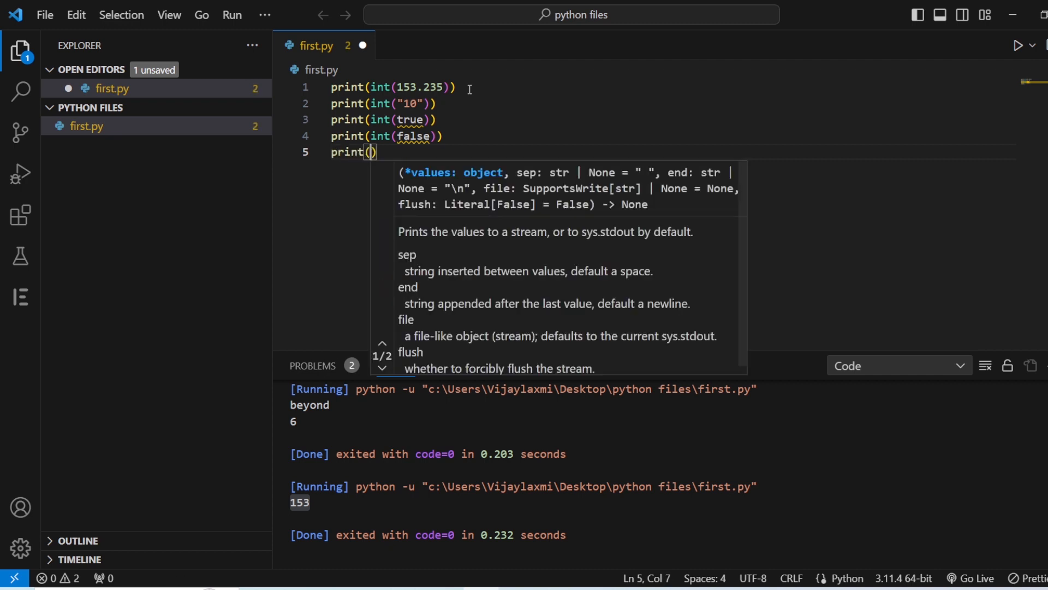
text(inr)
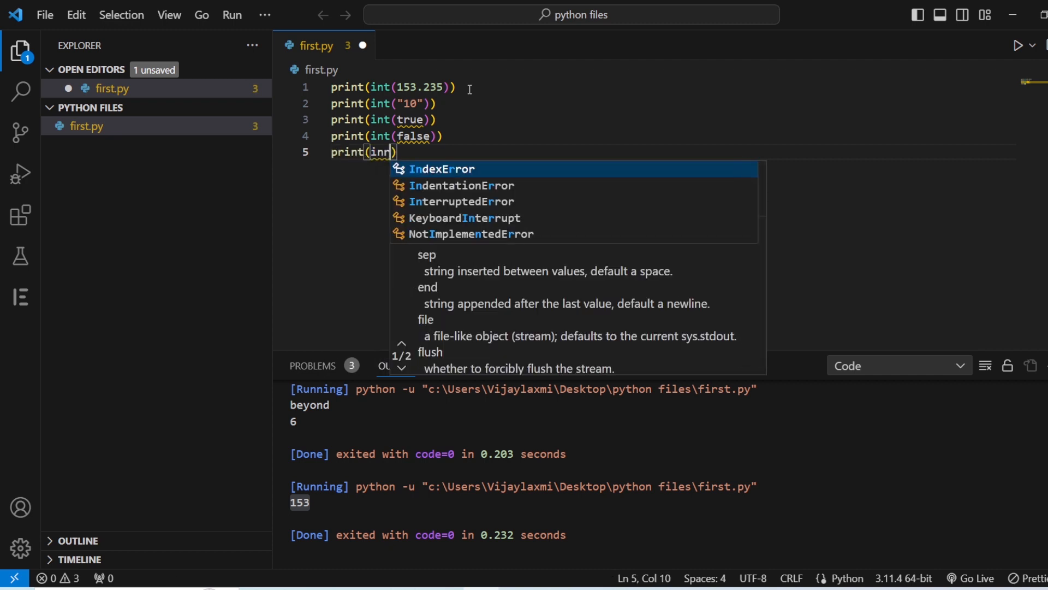
text(t()
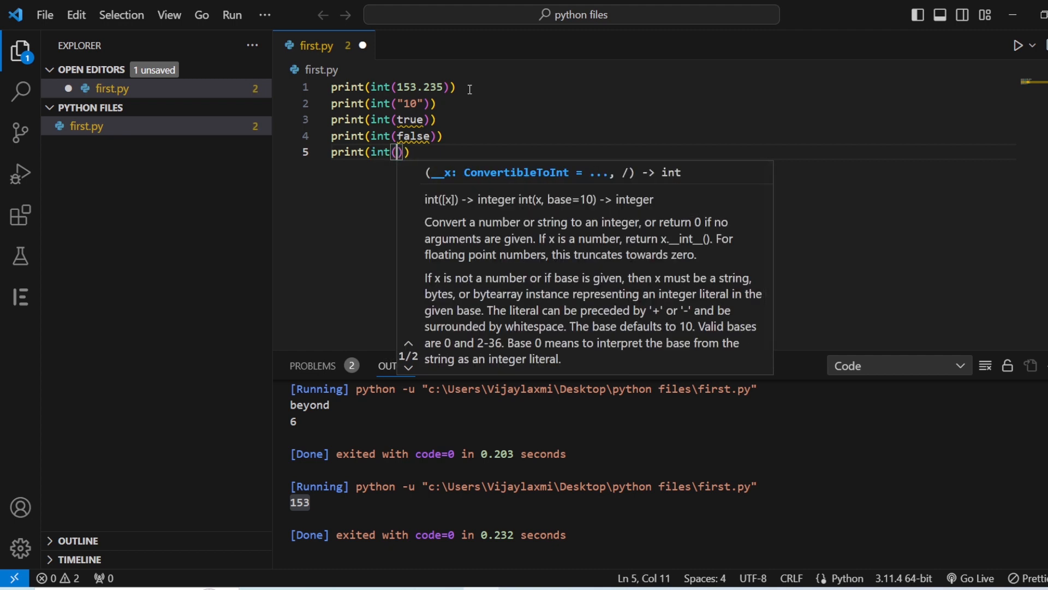
text(")
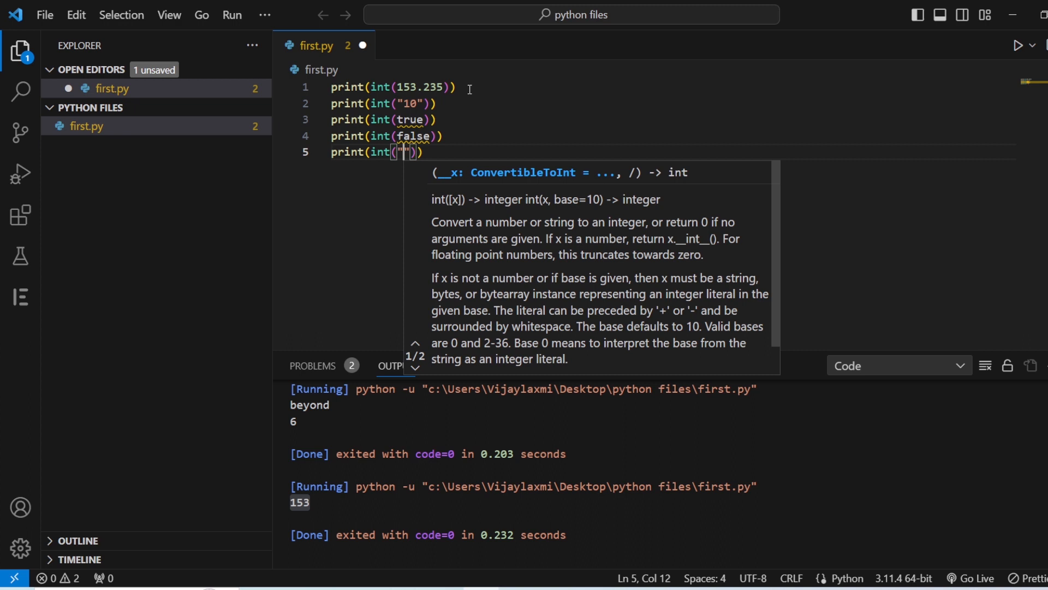
text(ten)
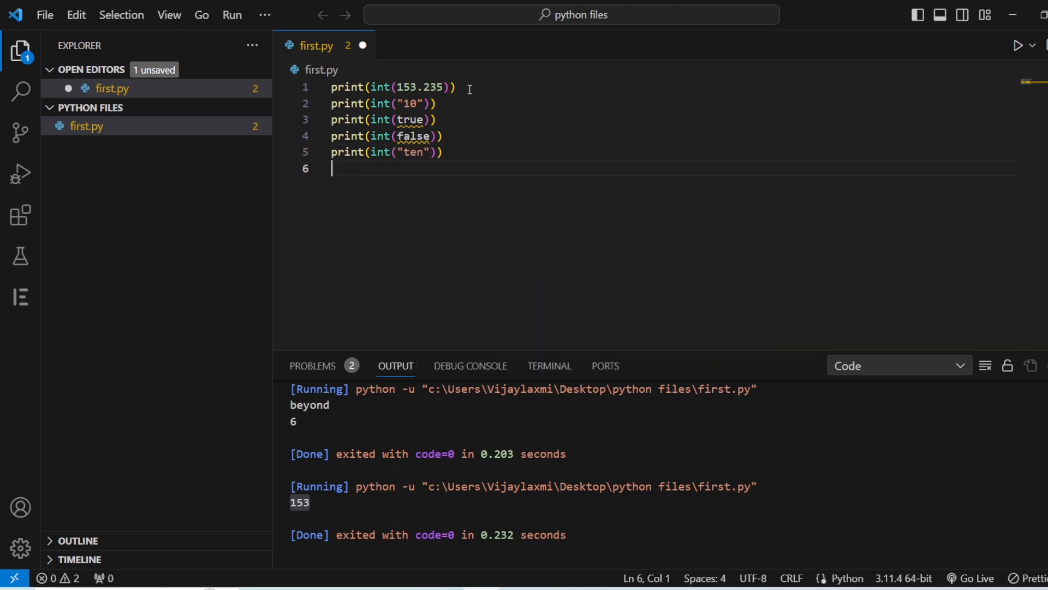
text(print)
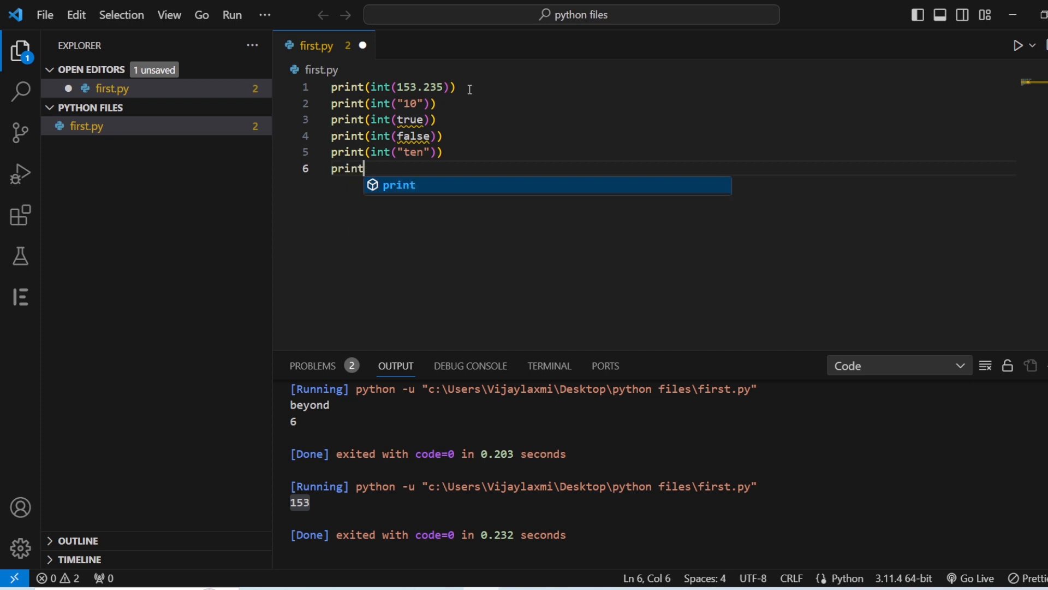
text((int()
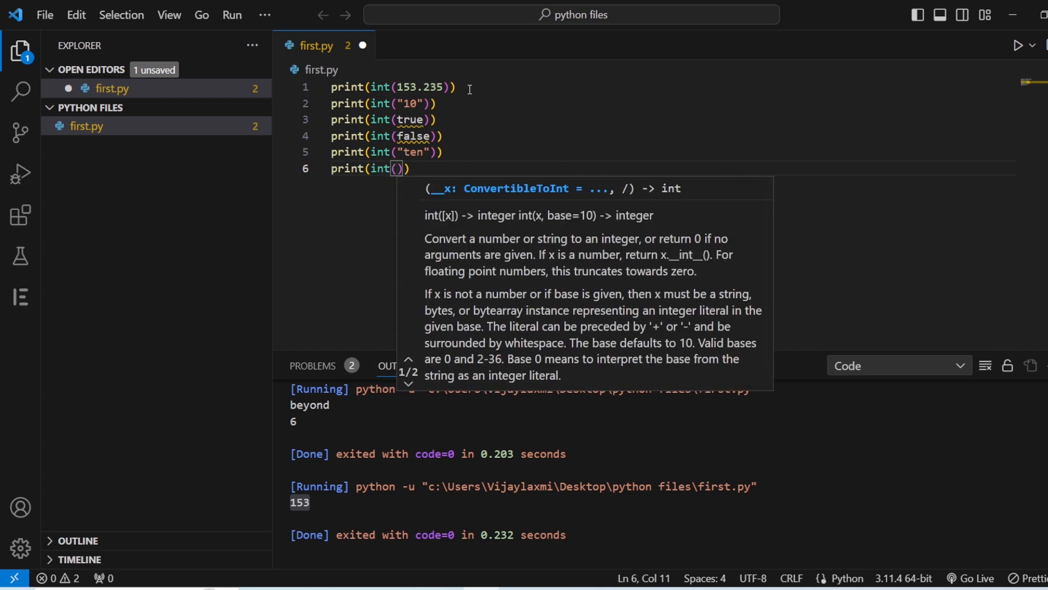
text(')
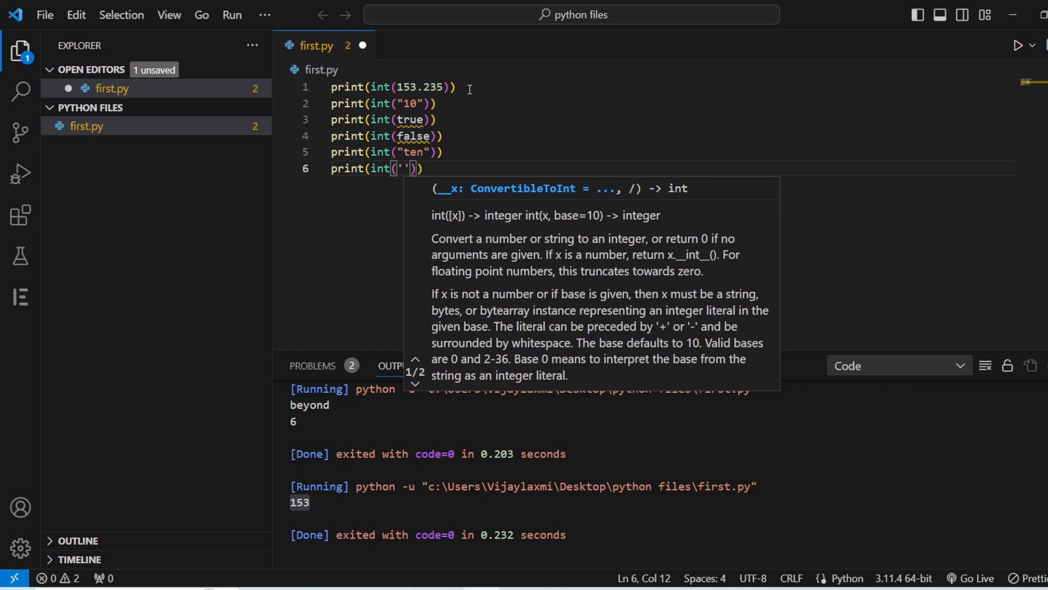
text(0b11)
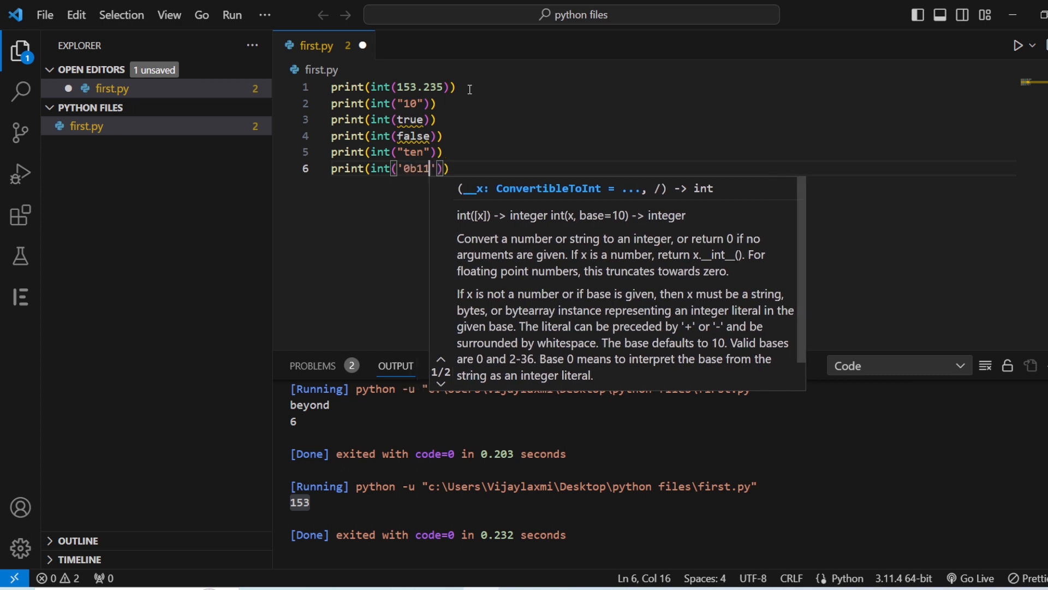
text(11)
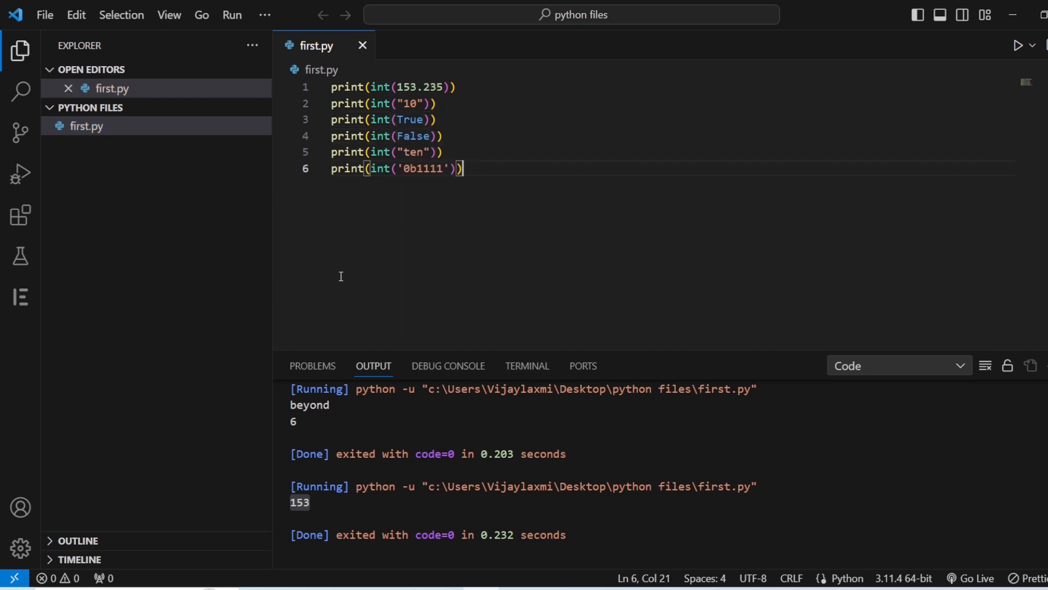
Run first.py: output shows 153, 10, 1, 0 then a ValueError for "ten"
click(1016, 46)
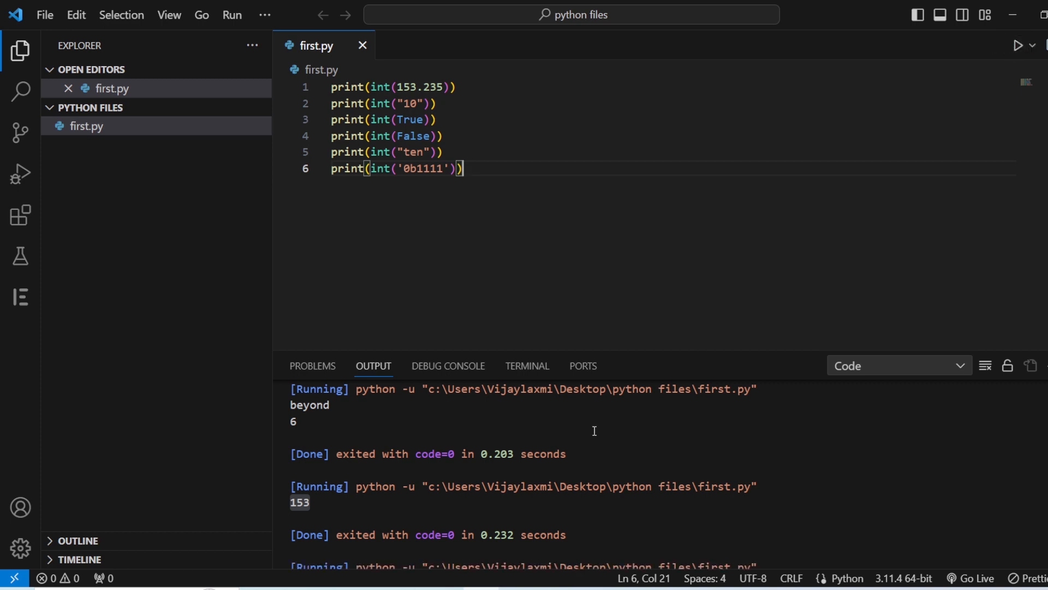
scroll(down, 3)
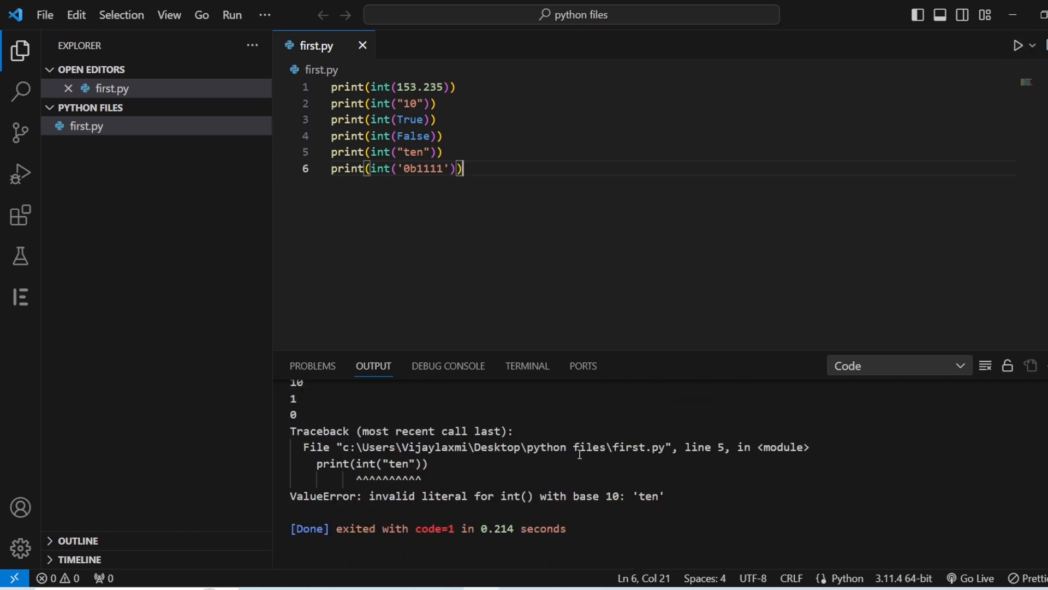
click(1016, 46)
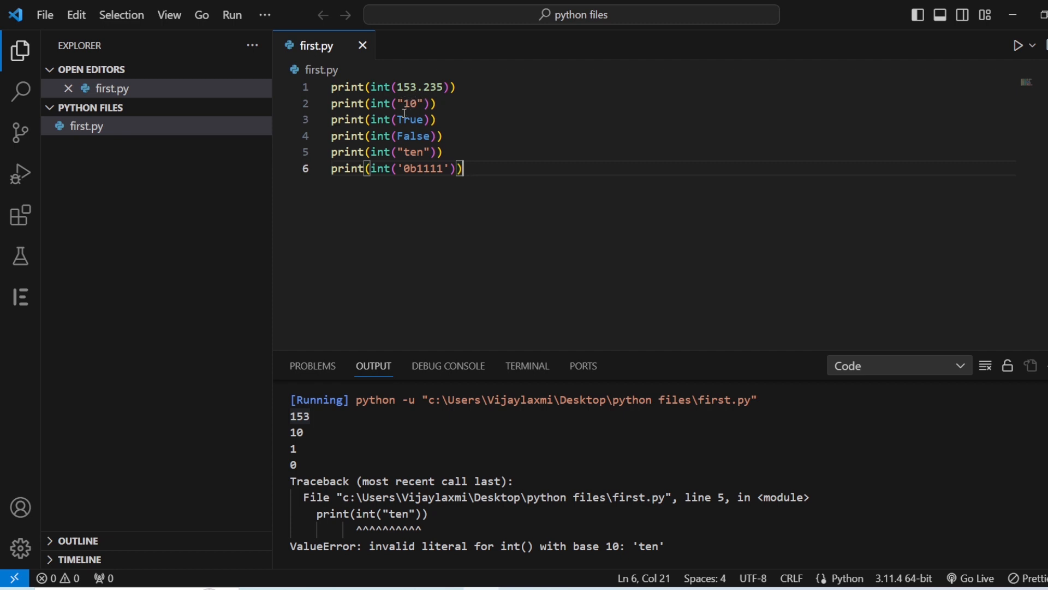
mouse_move(334, 298)
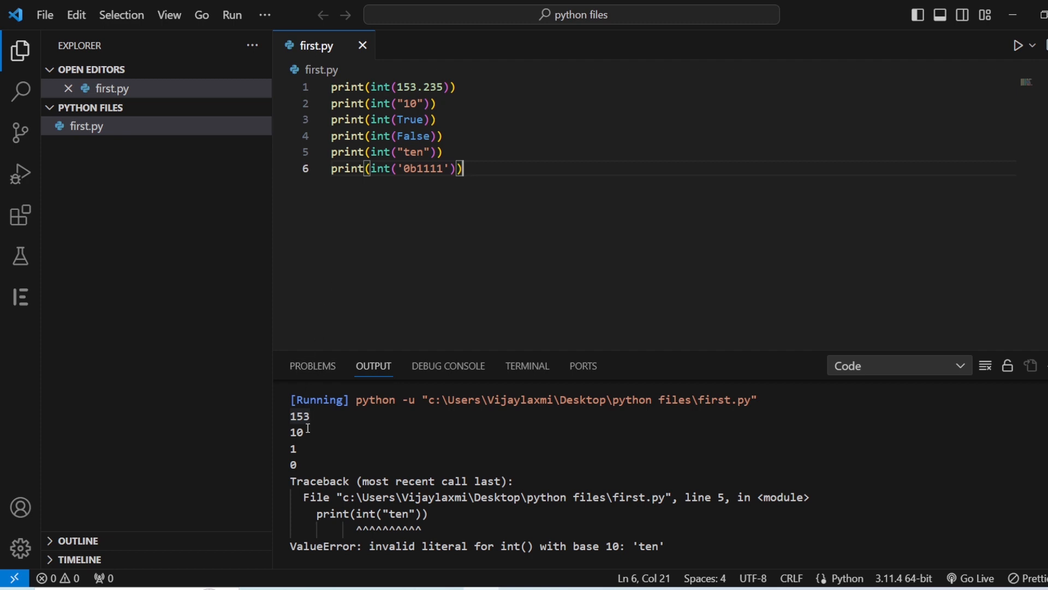
mouse_move(379, 168)
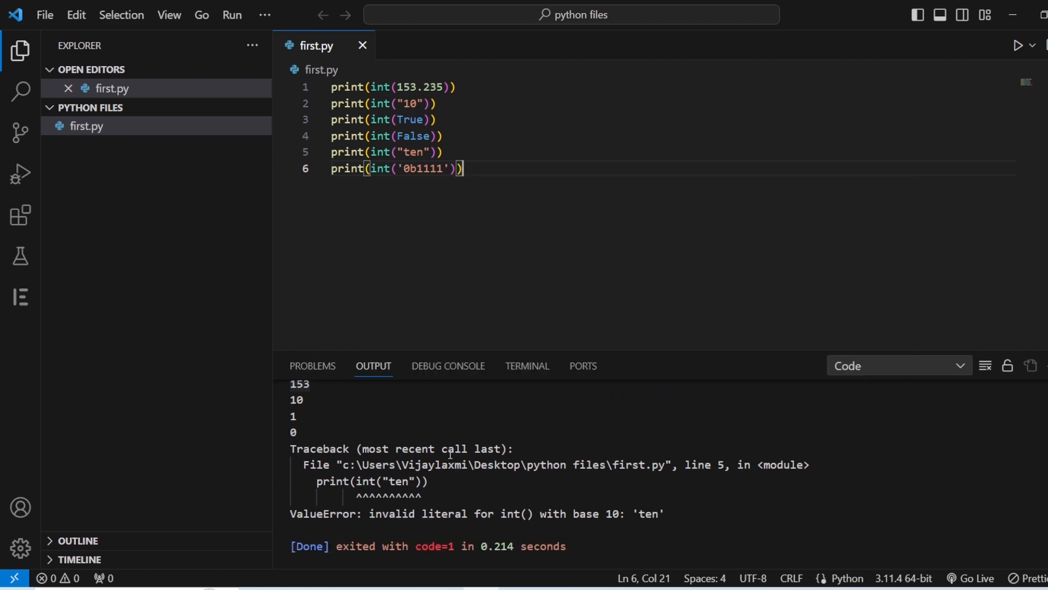
scroll(down, 3)
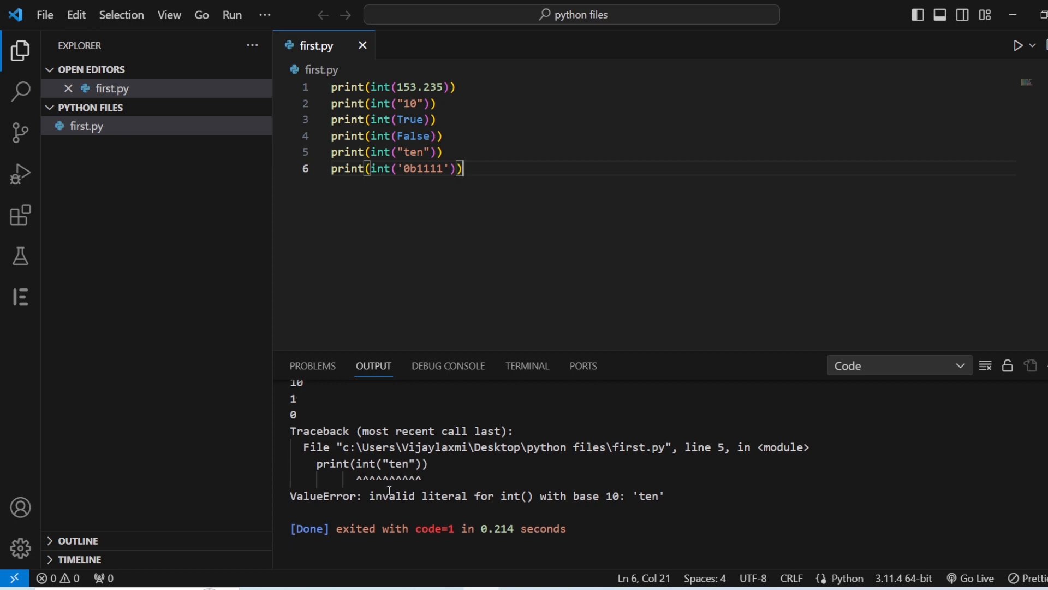
double_click(398, 463)
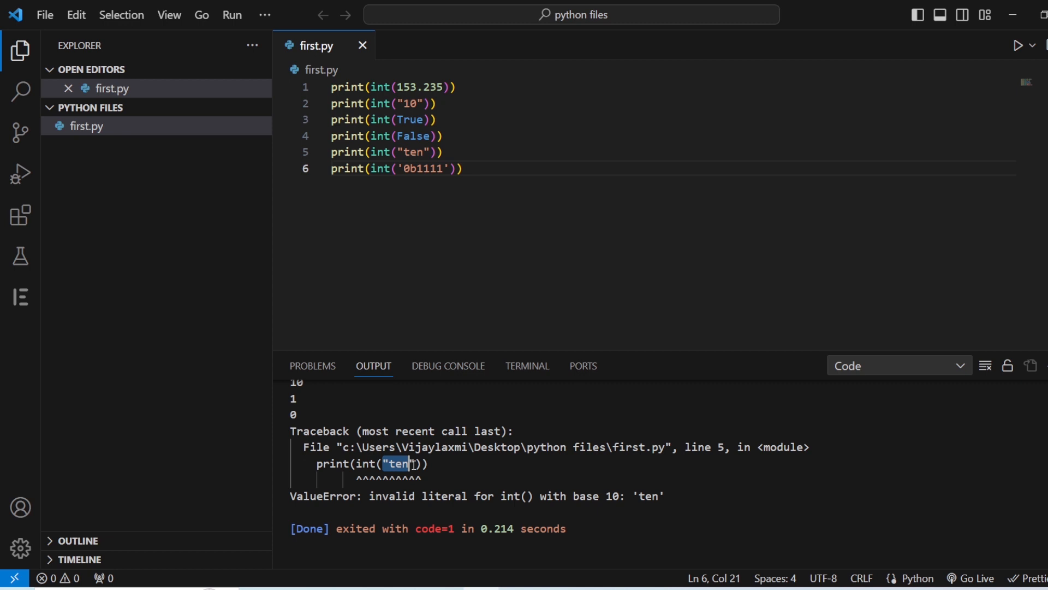
mouse_move(341, 356)
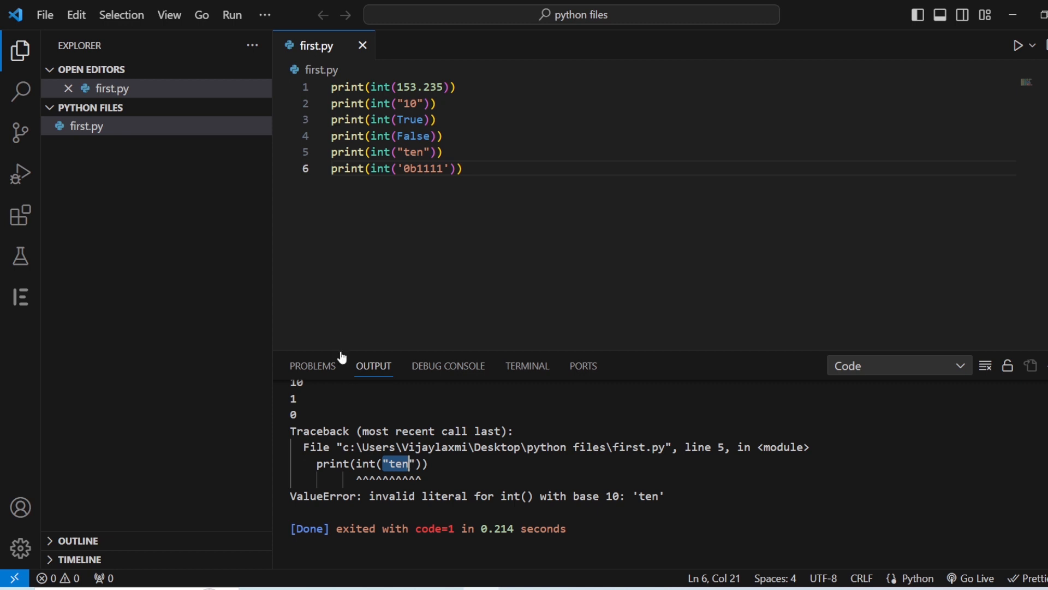
mouse_move(437, 181)
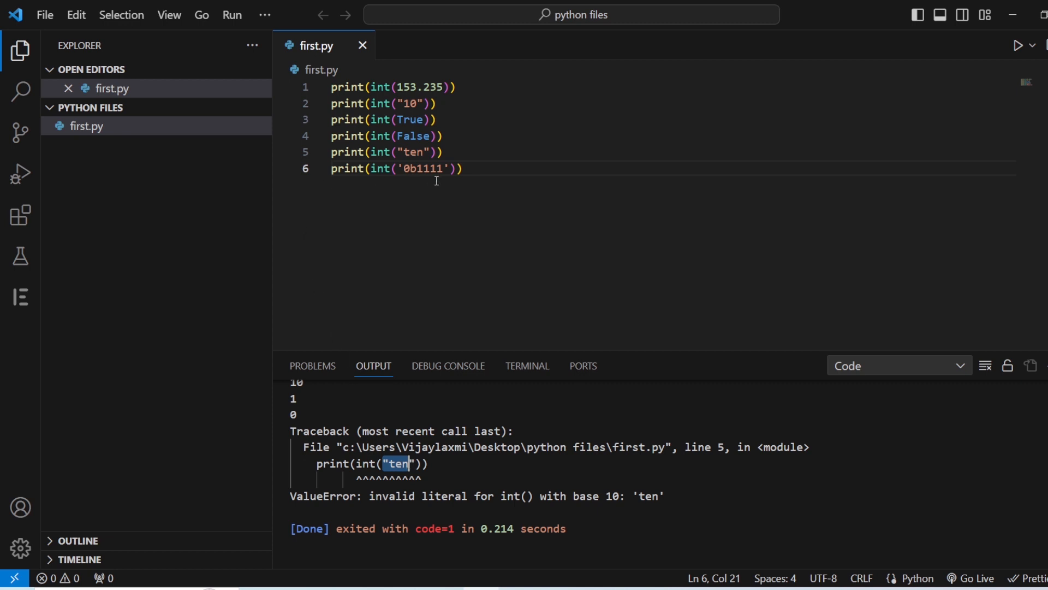